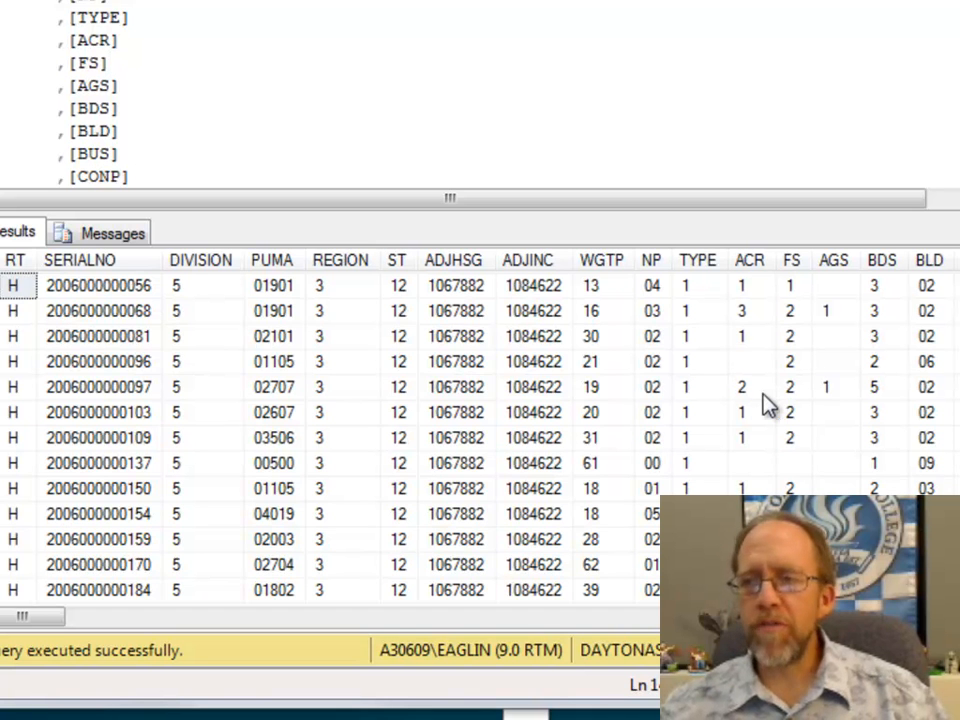
{"action": "mouse_move", "coordinate": [760, 280]}
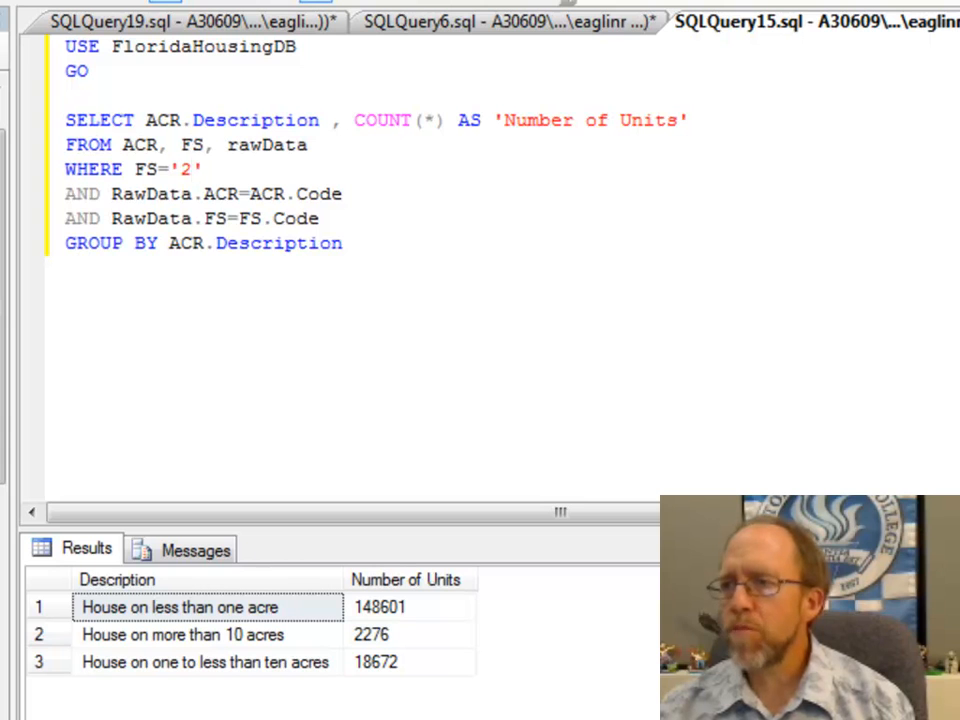
Bring the combined Codes/Categories query forward and start a new blank query window
{"action": "left_click", "coordinate": [510, 20]}
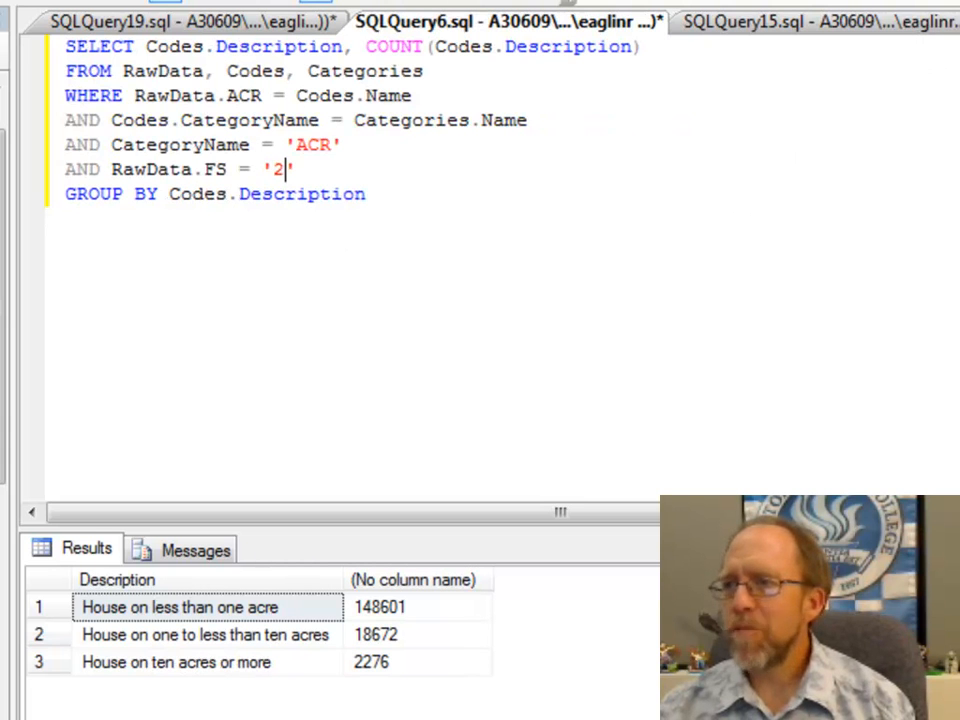
{"action": "left_click", "coordinate": [180, 22]}
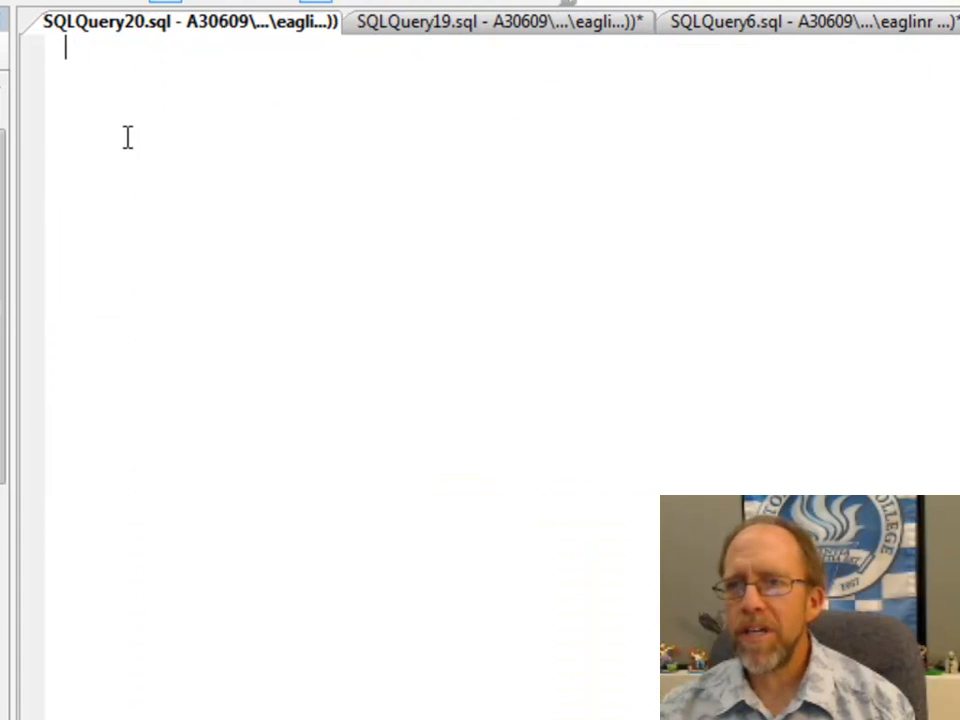
Run USE FloridaHousingDB with select * from ACR, listing acreage codes b, 1, 2, 3
{"action": "type", "text": "select"}
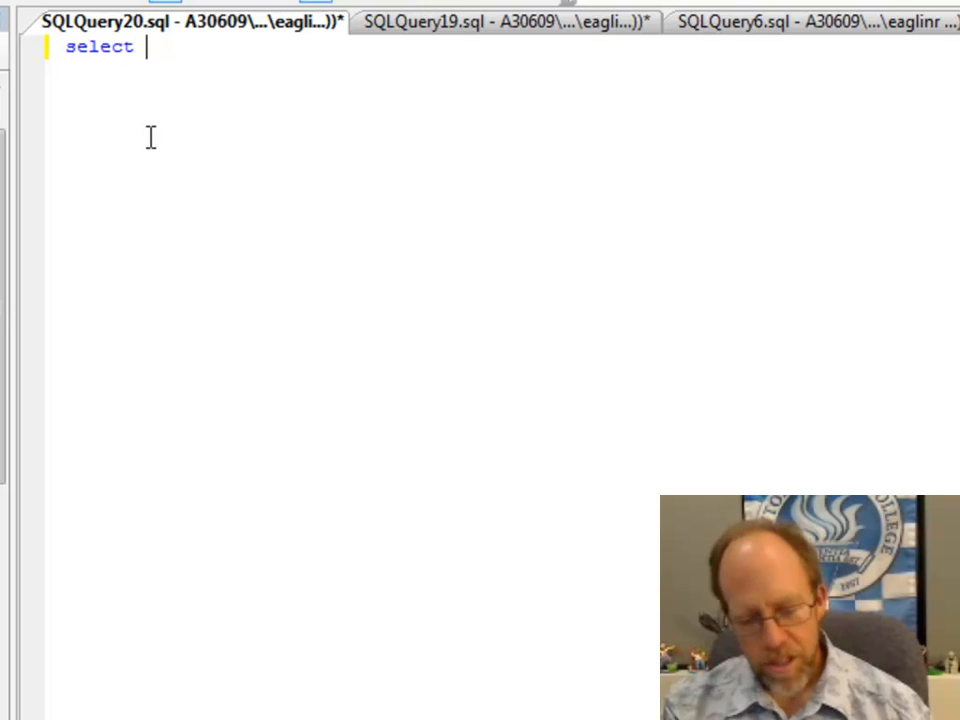
{"action": "type", "text": "* from ACR"}
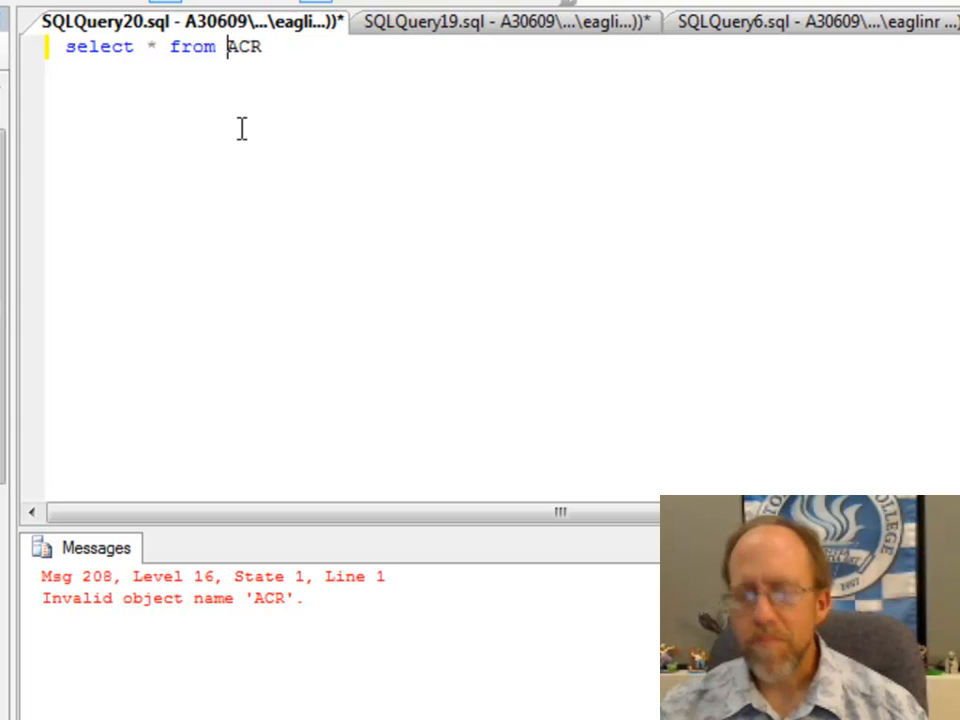
{"action": "key", "text": "Backspace"}
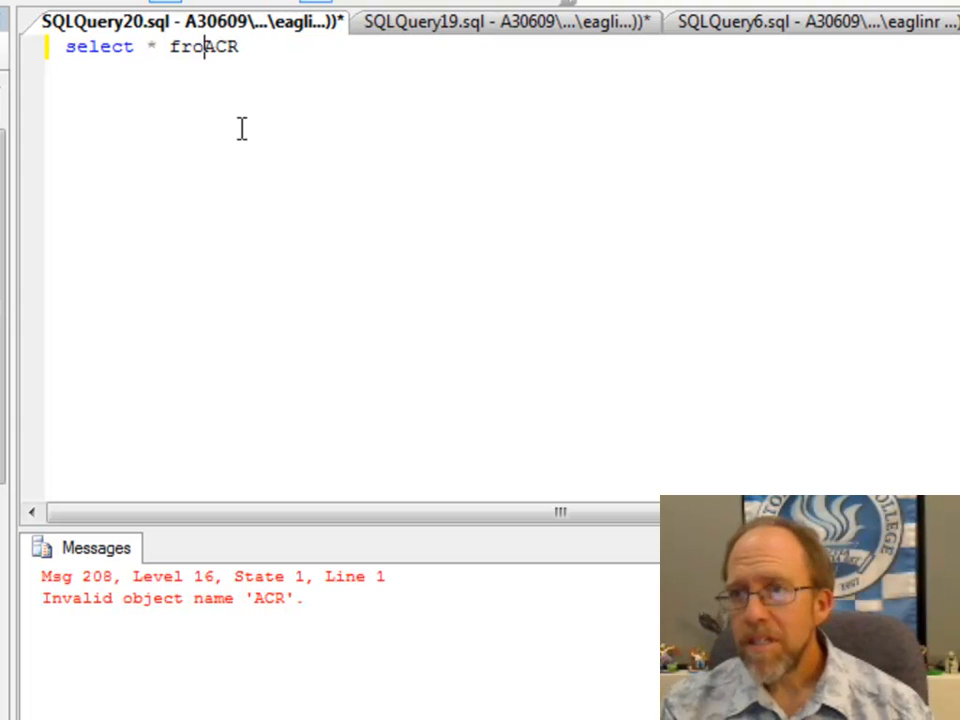
{"action": "type", "text": "m"}
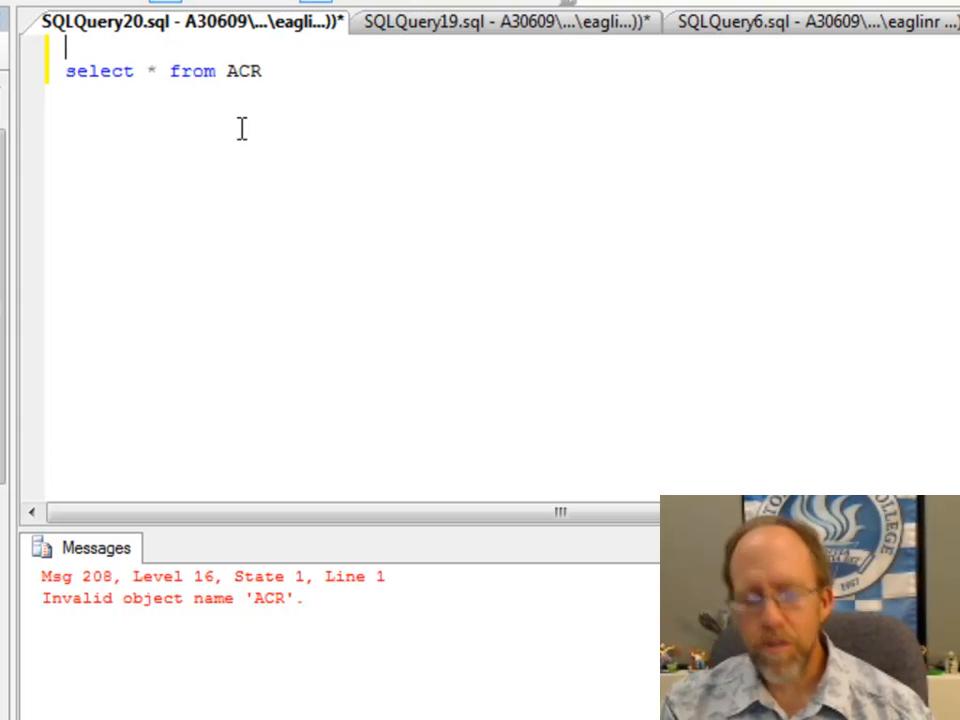
{"action": "type", "text": "USE Flo"}
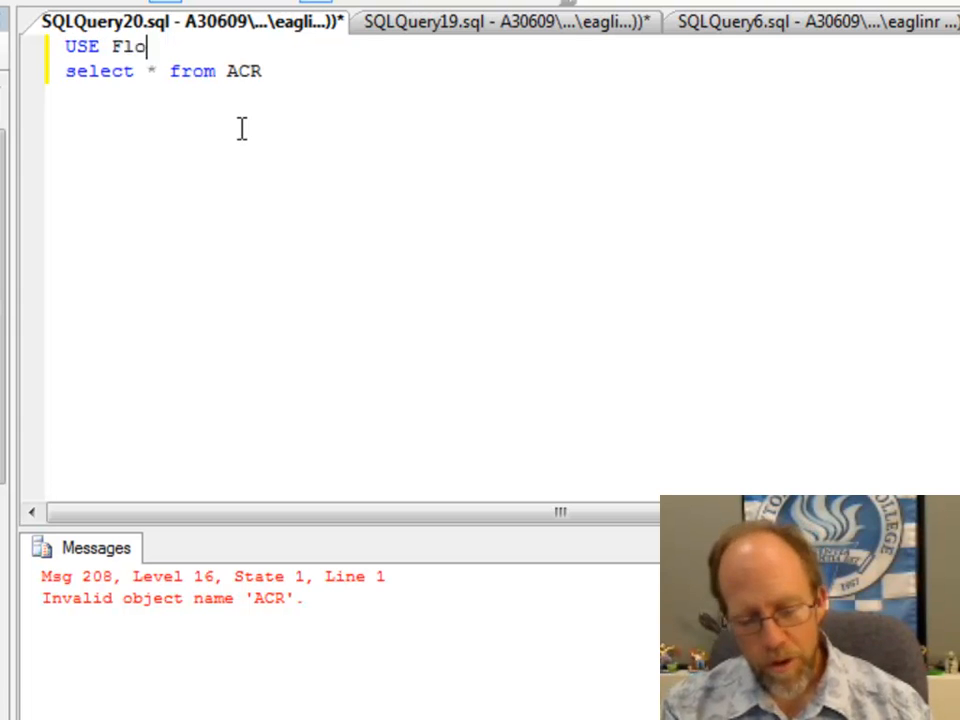
{"action": "type", "text": "ridaHousingDB"}
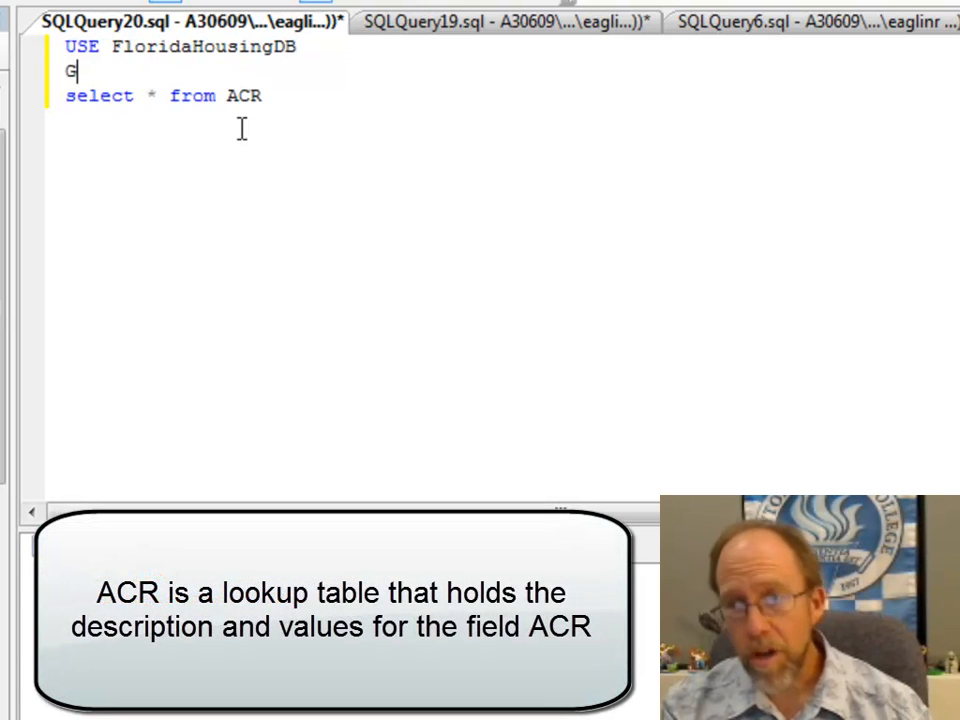
{"action": "type", "text": "O"}
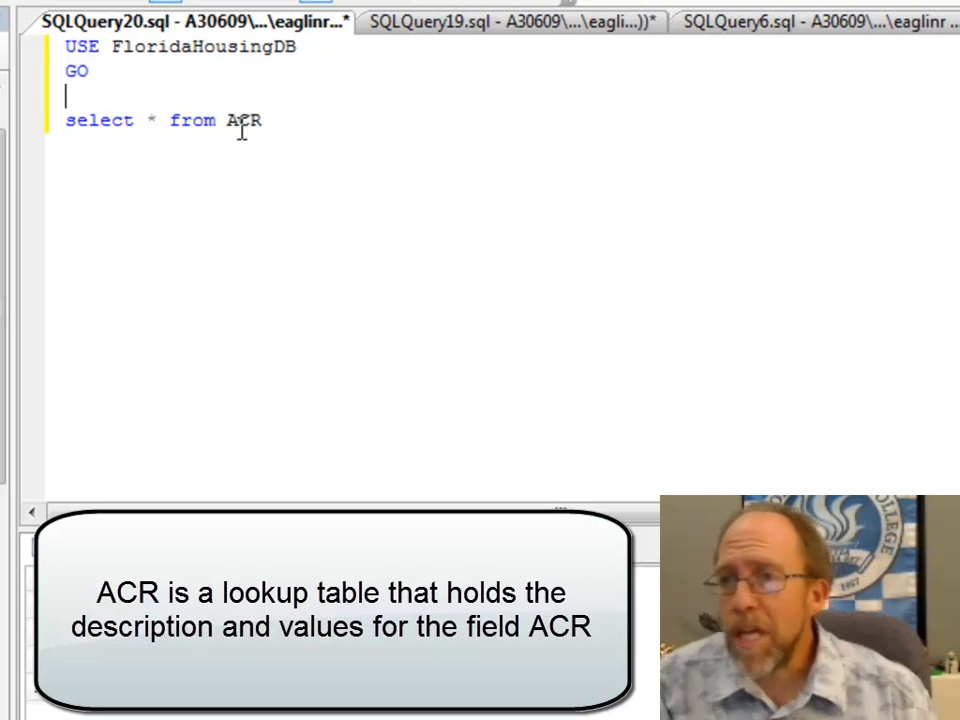
{"action": "key", "text": "f5"}
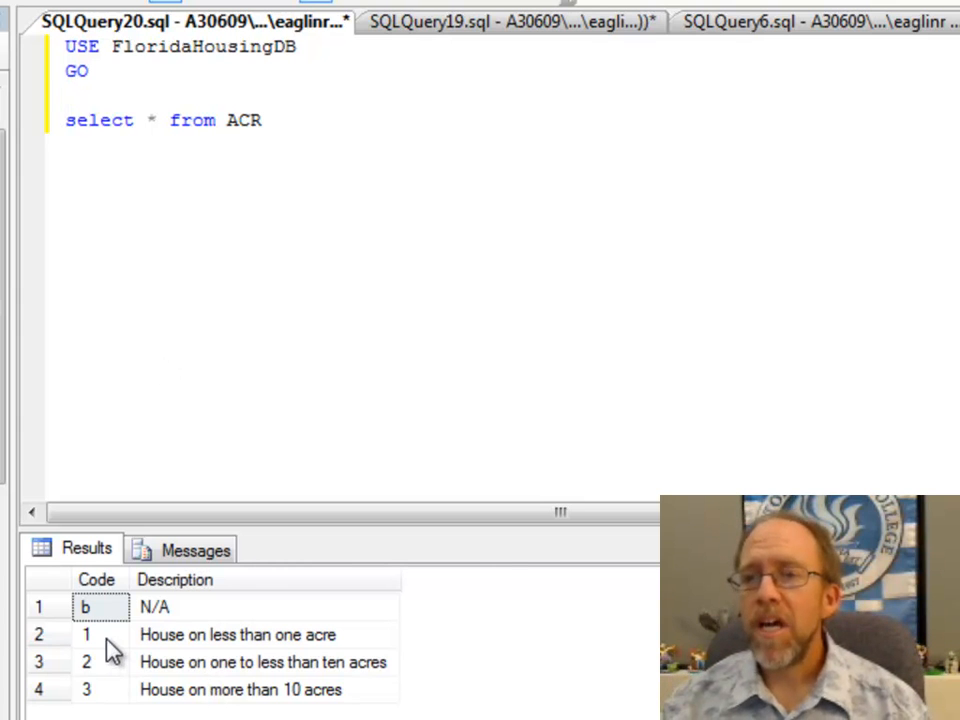
{"action": "left_click", "coordinate": [86, 634]}
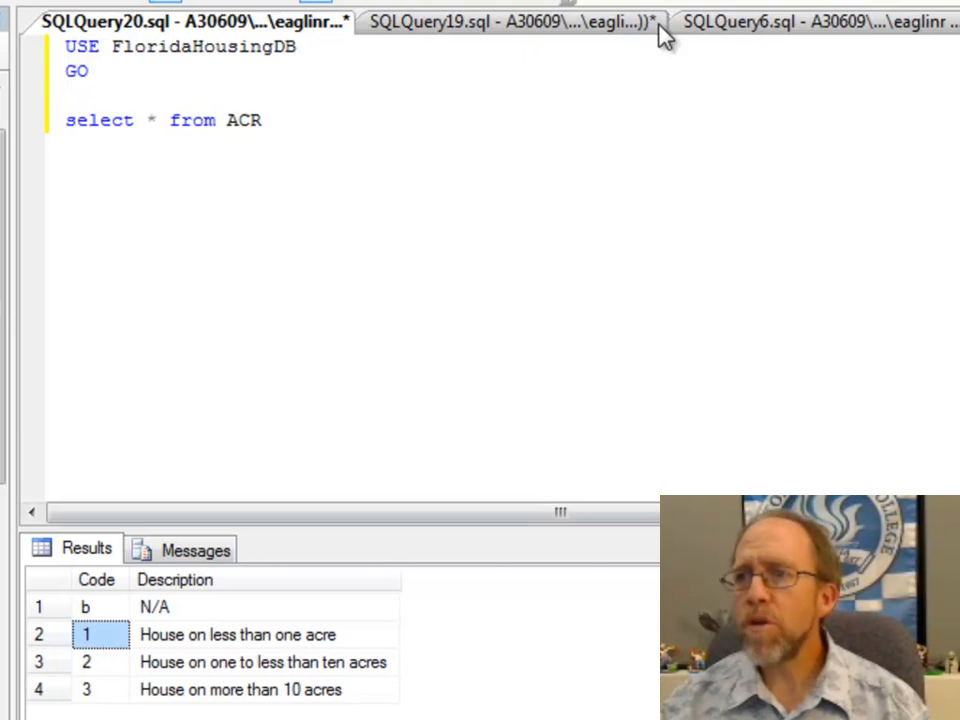
Compare the ACR lookup codes with the ACR column in the top-1000 rawData results
{"action": "left_click", "coordinate": [504, 22]}
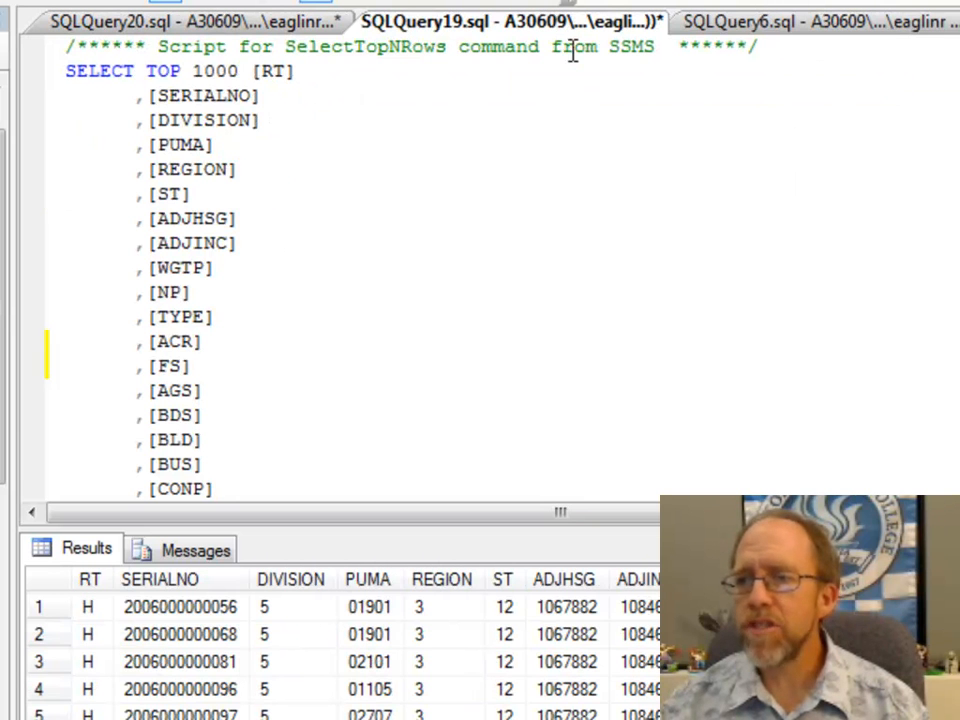
{"action": "mouse_move", "coordinate": [628, 476]}
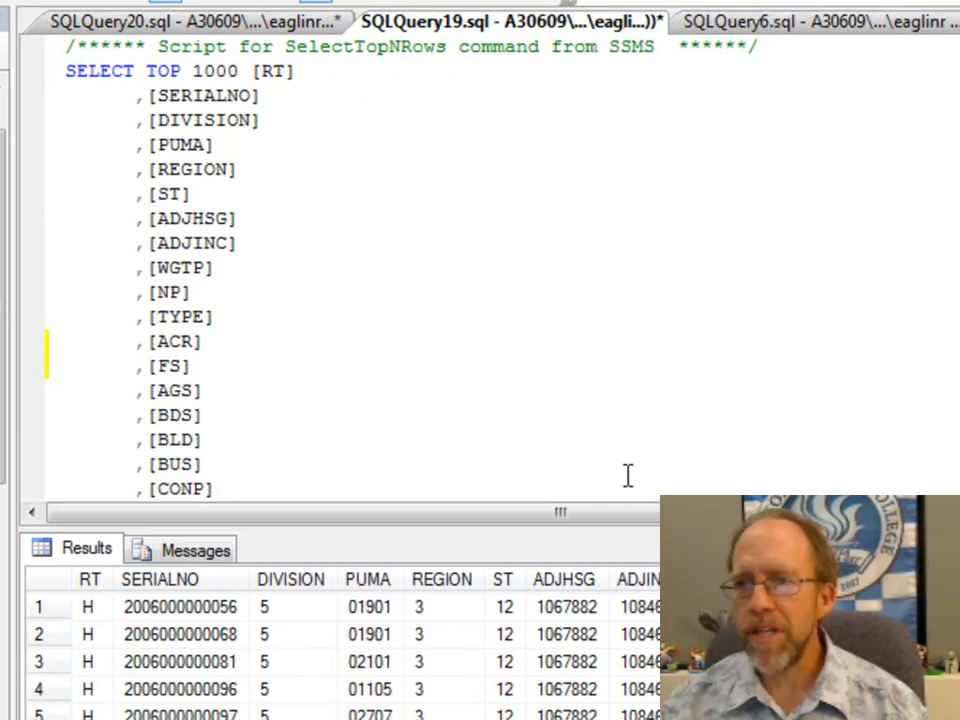
{"action": "left_click", "coordinate": [190, 16]}
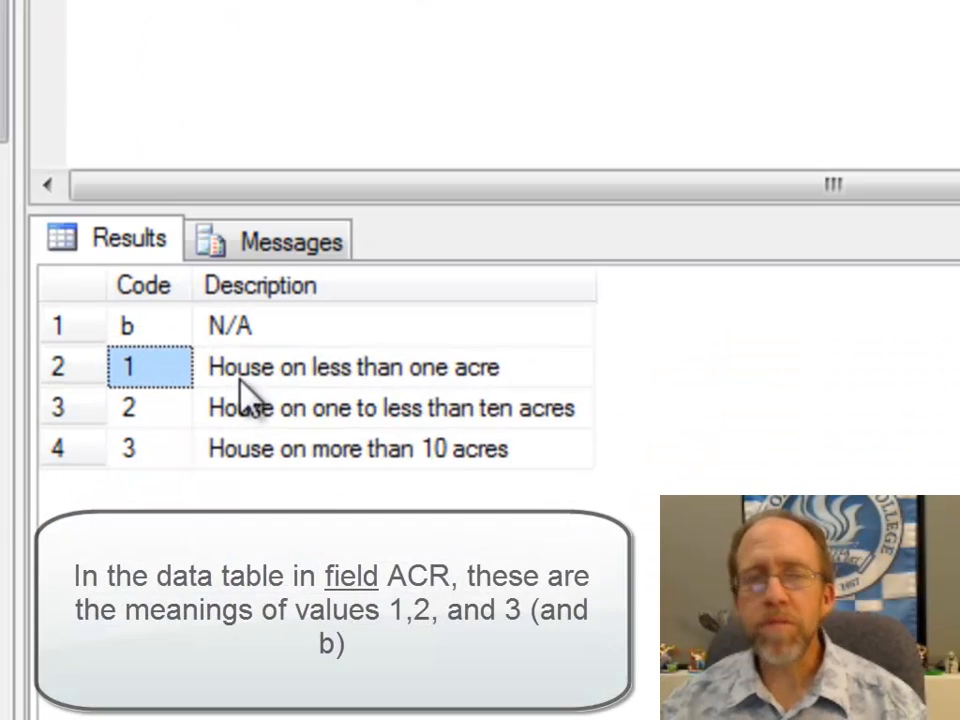
{"action": "scroll", "scroll_direction": "up", "scroll_amount": 3}
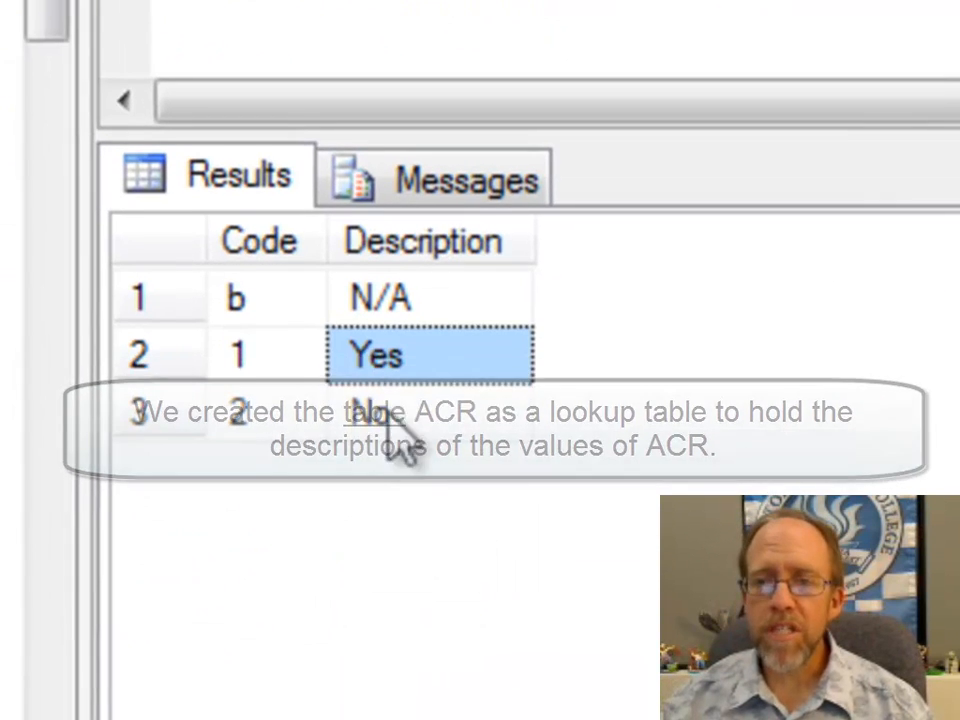
{"action": "left_click", "coordinate": [430, 296]}
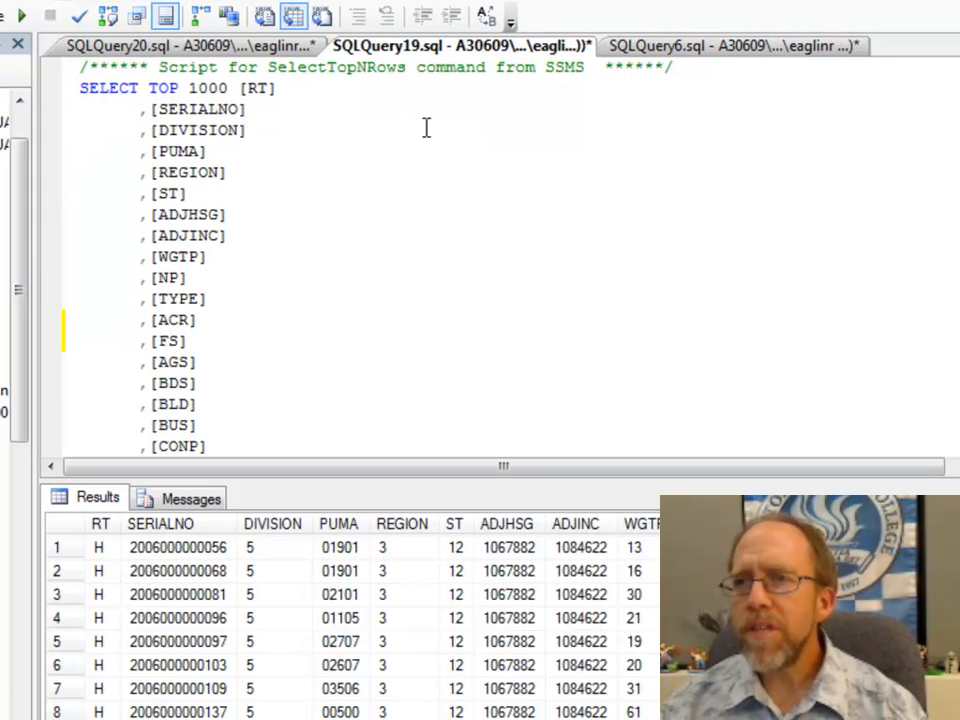
Show the query counting units per ACR description where FS is 2
{"action": "left_click", "coordinate": [190, 44]}
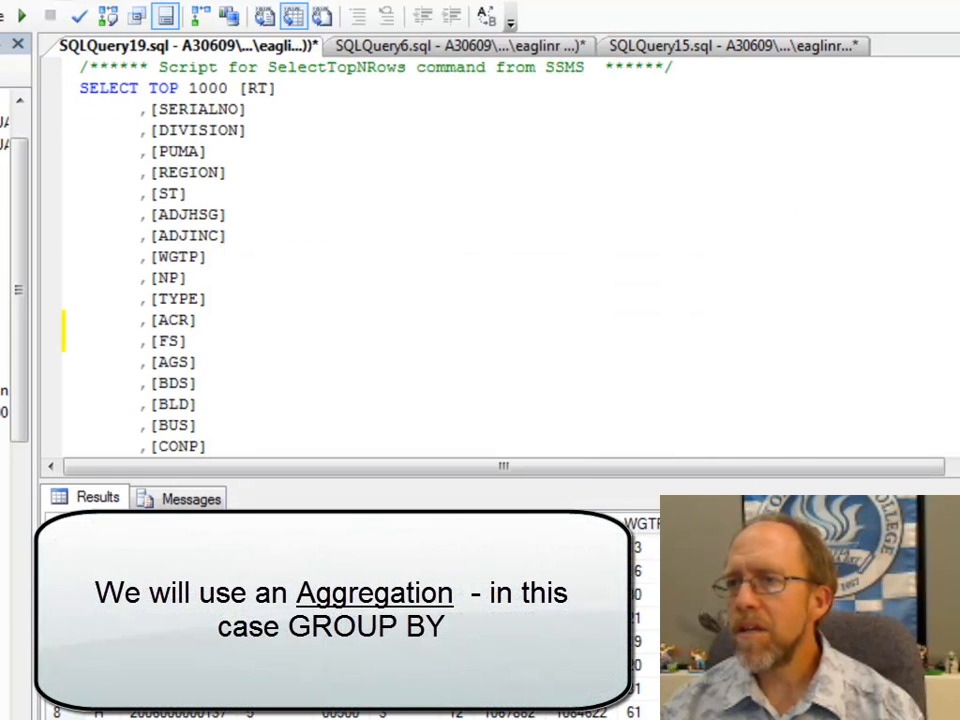
{"action": "left_click", "coordinate": [724, 46]}
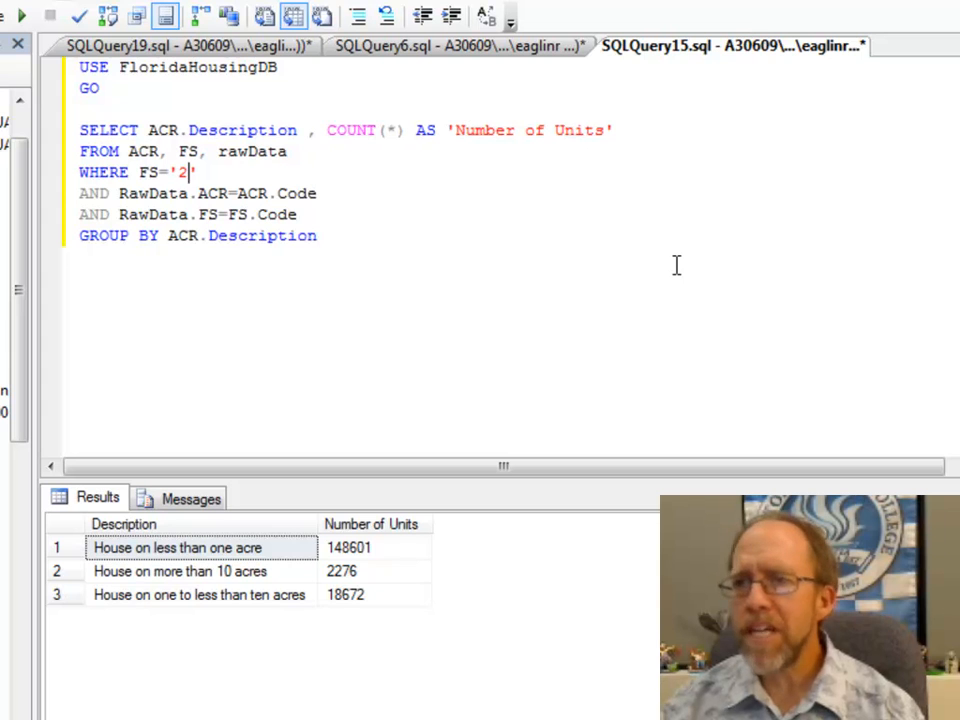
{"action": "mouse_move", "coordinate": [152, 130]}
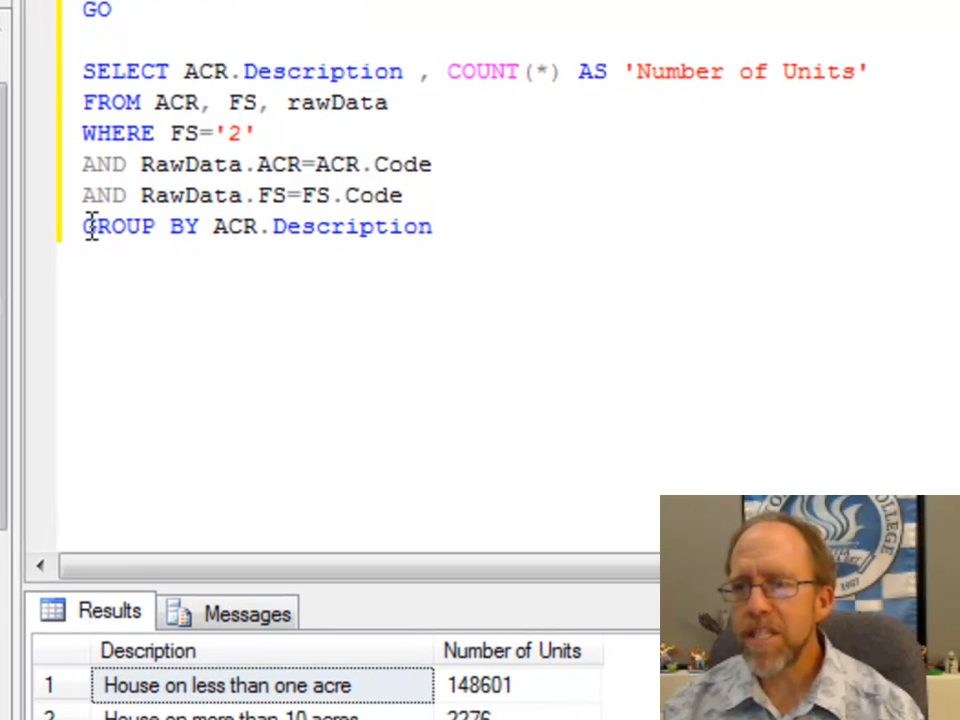
Change the filter to FS='1' and rerun, returning 7874, 90 and 1078 units
{"action": "triple_click", "coordinate": [250, 226]}
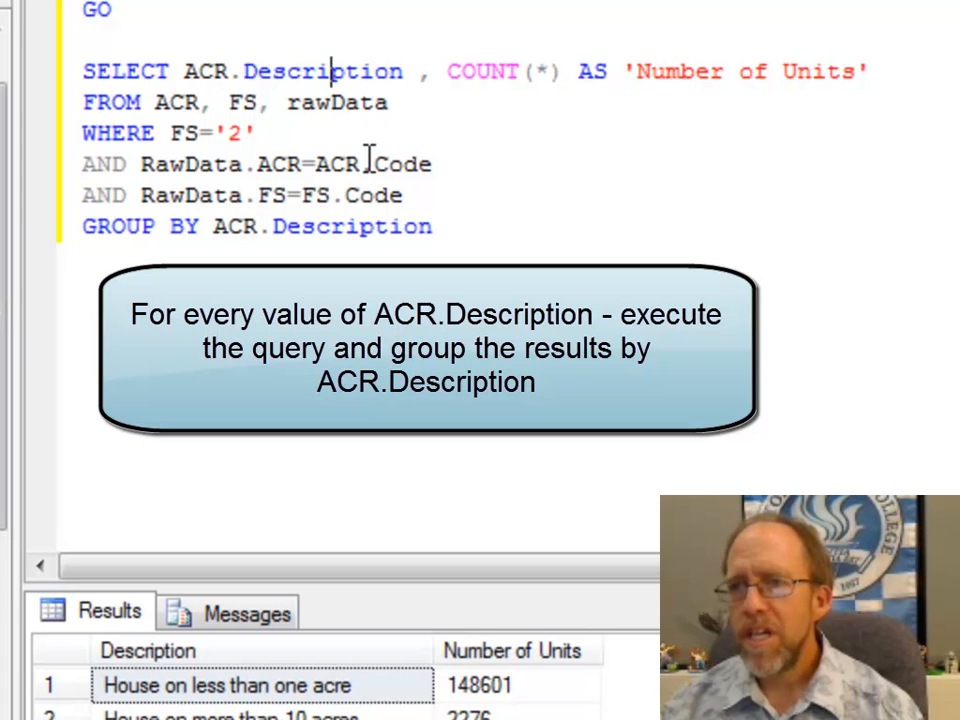
{"action": "left_click_drag", "start_coordinate": [448, 72], "coordinate": [652, 72]}
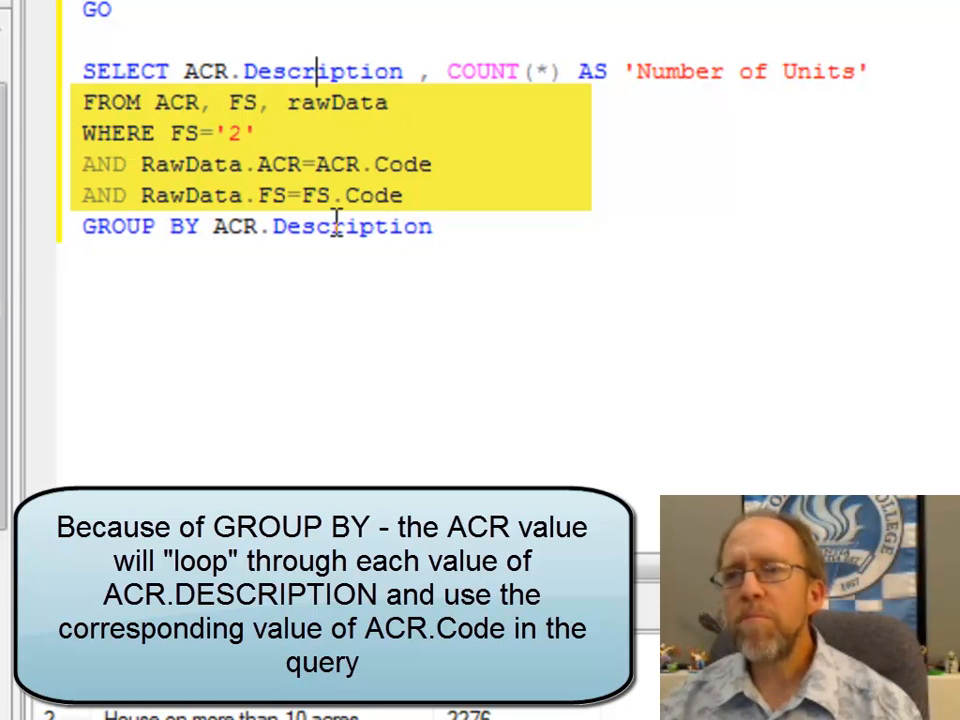
{"action": "mouse_move", "coordinate": [700, 168]}
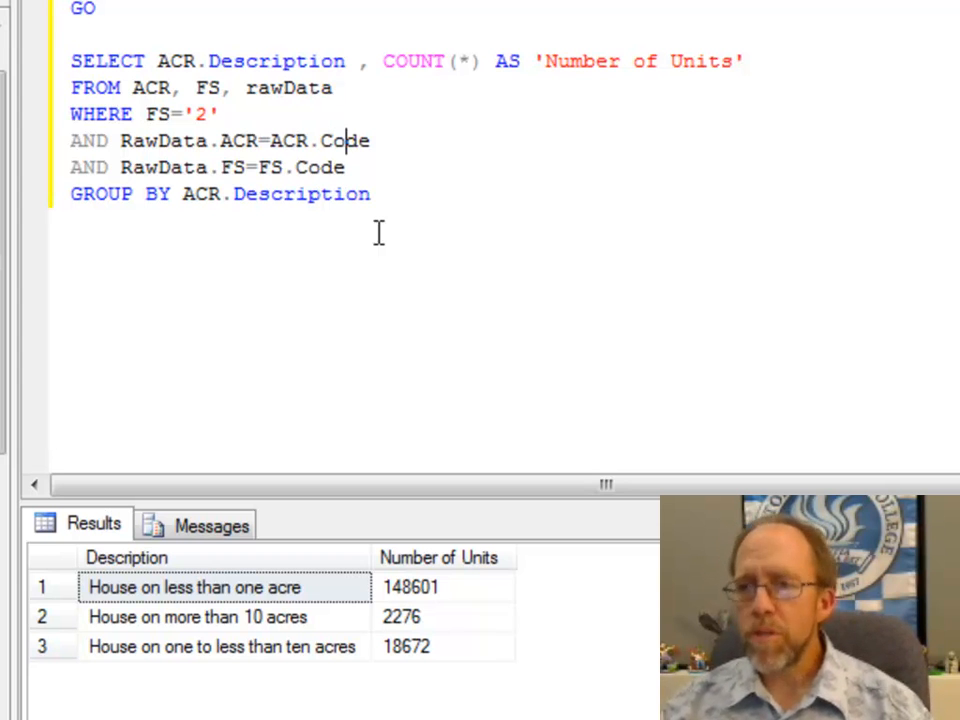
{"action": "left_click", "coordinate": [348, 168]}
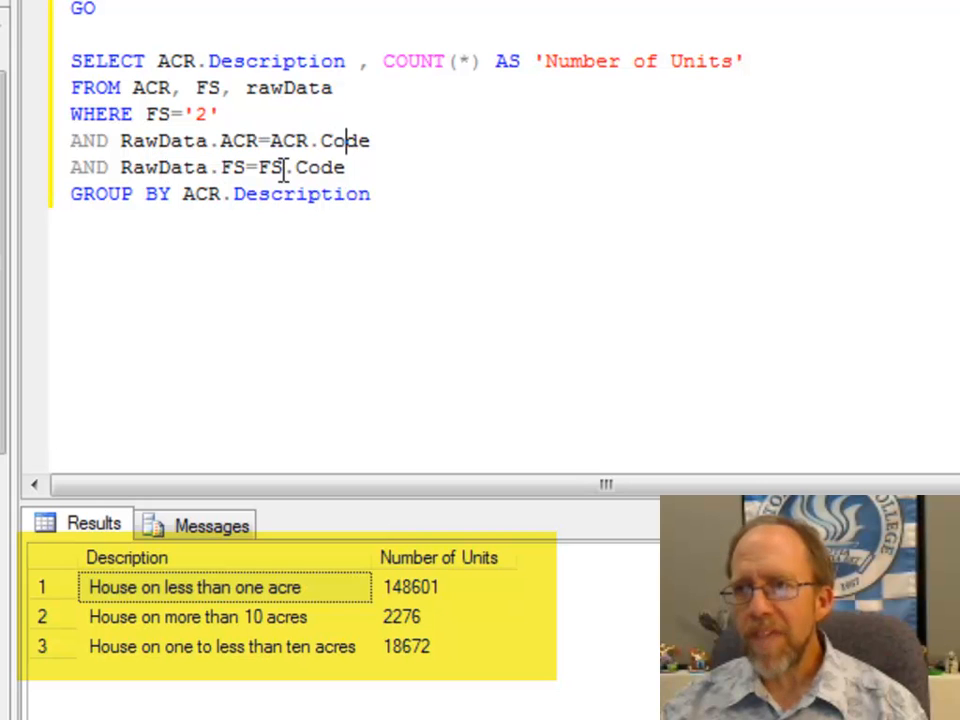
{"action": "mouse_move", "coordinate": [322, 168]}
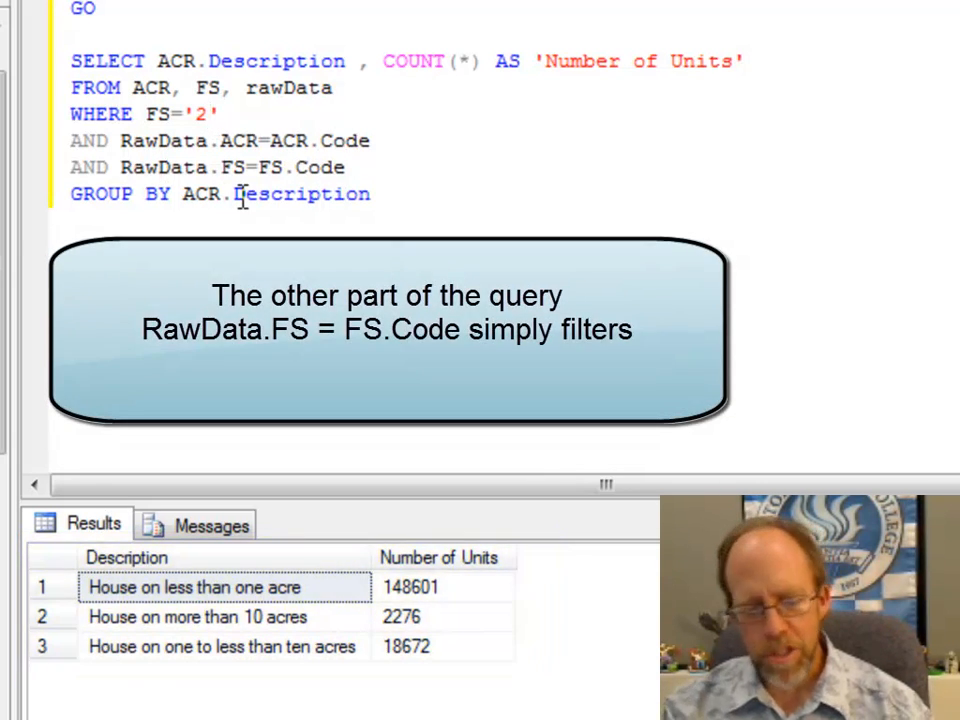
{"action": "type", "text": "1"}
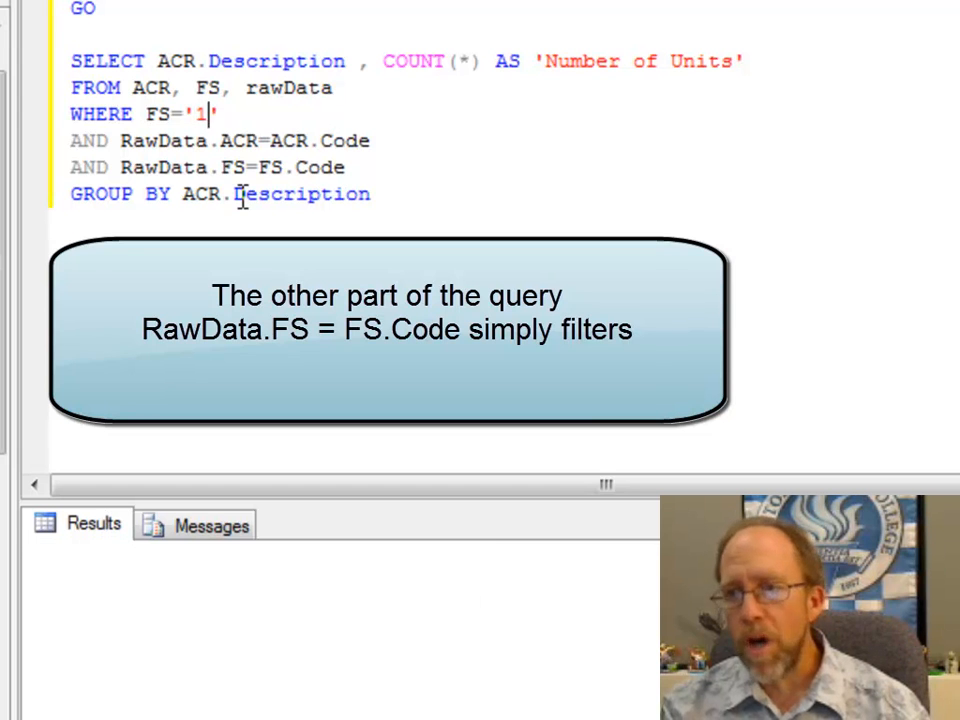
{"action": "key", "text": "F5"}
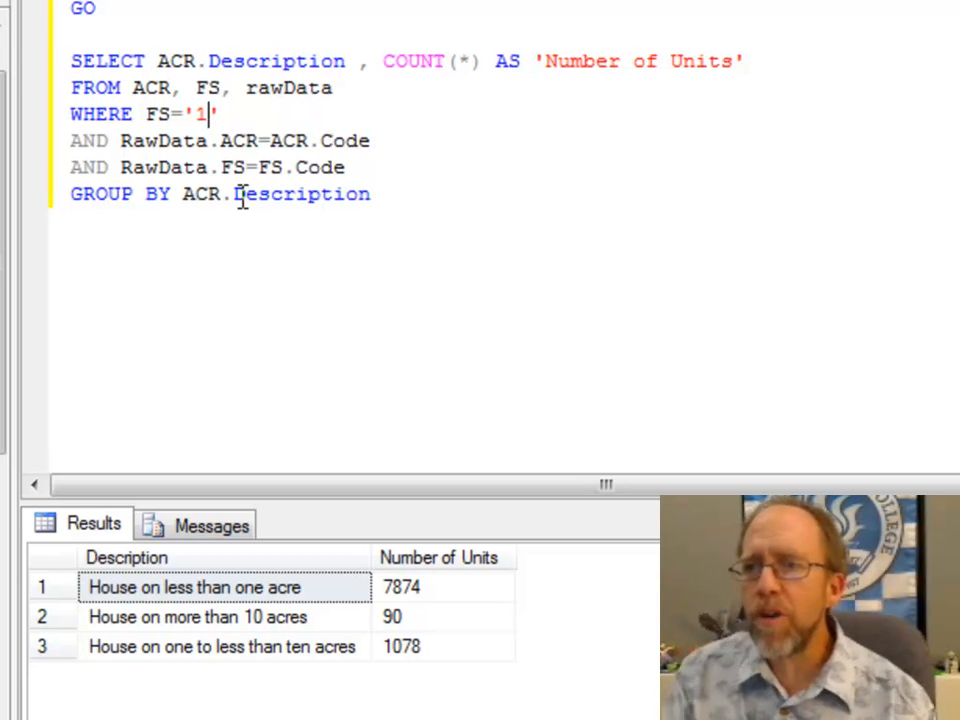
{"action": "mouse_move", "coordinate": [184, 48]}
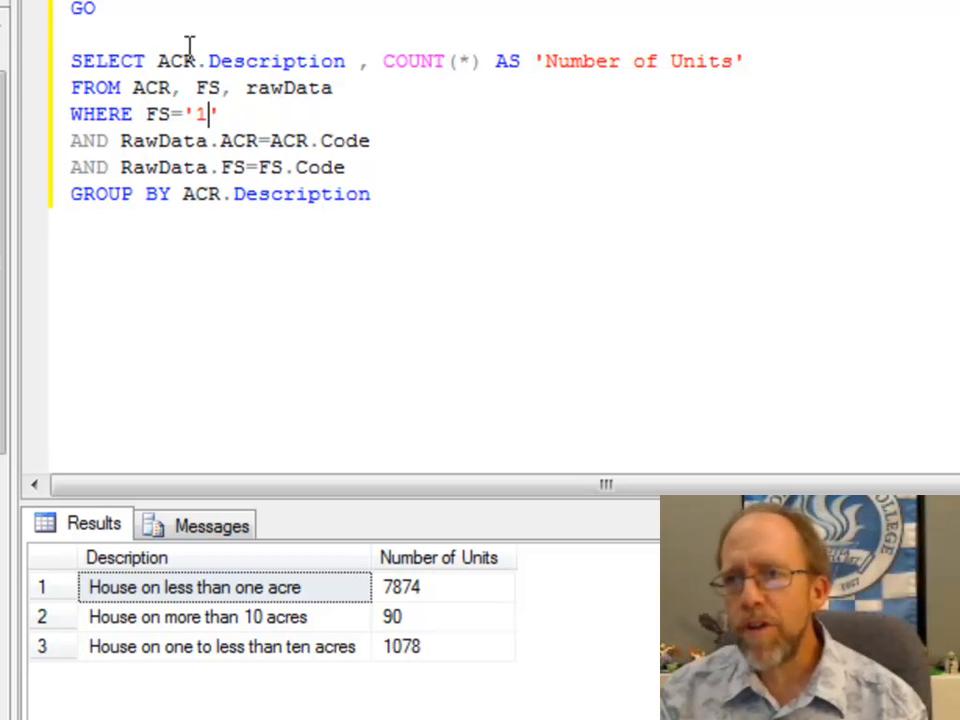
{"action": "mouse_move", "coordinate": [312, 204]}
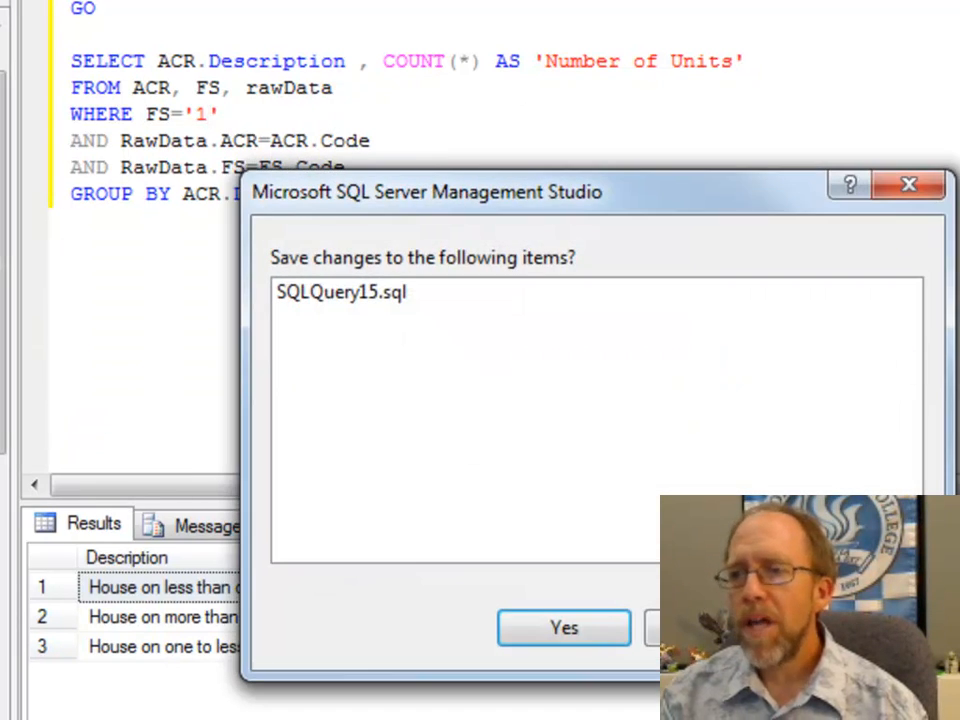
Dismiss the save prompt and show the FS lookup rows b N/A, 1 Yes, 2 No
{"action": "left_click", "coordinate": [564, 628]}
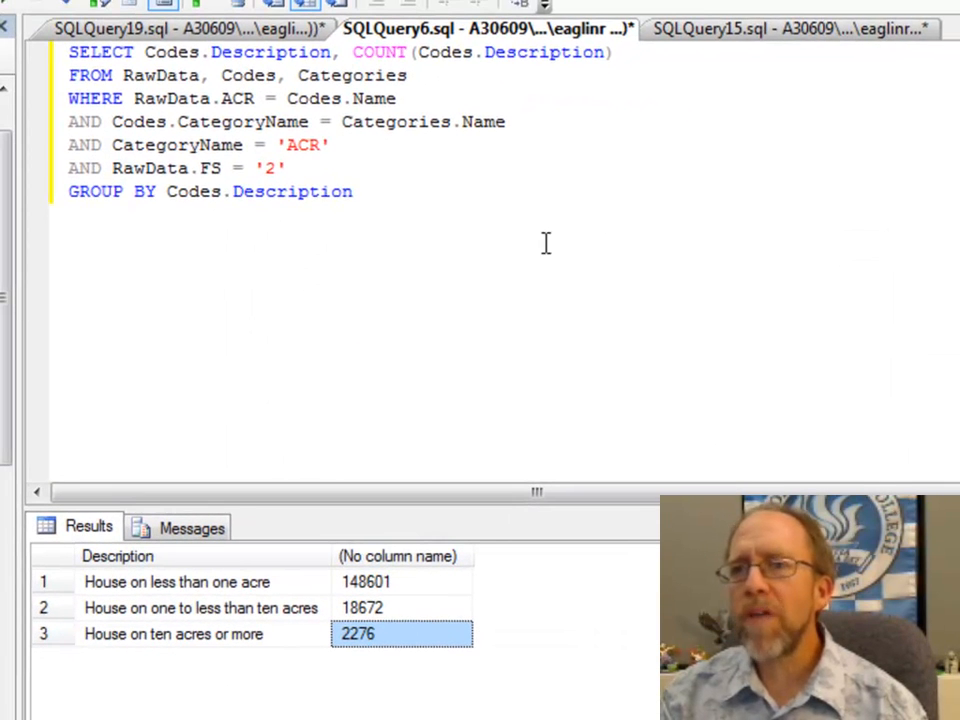
{"action": "left_click", "coordinate": [176, 28]}
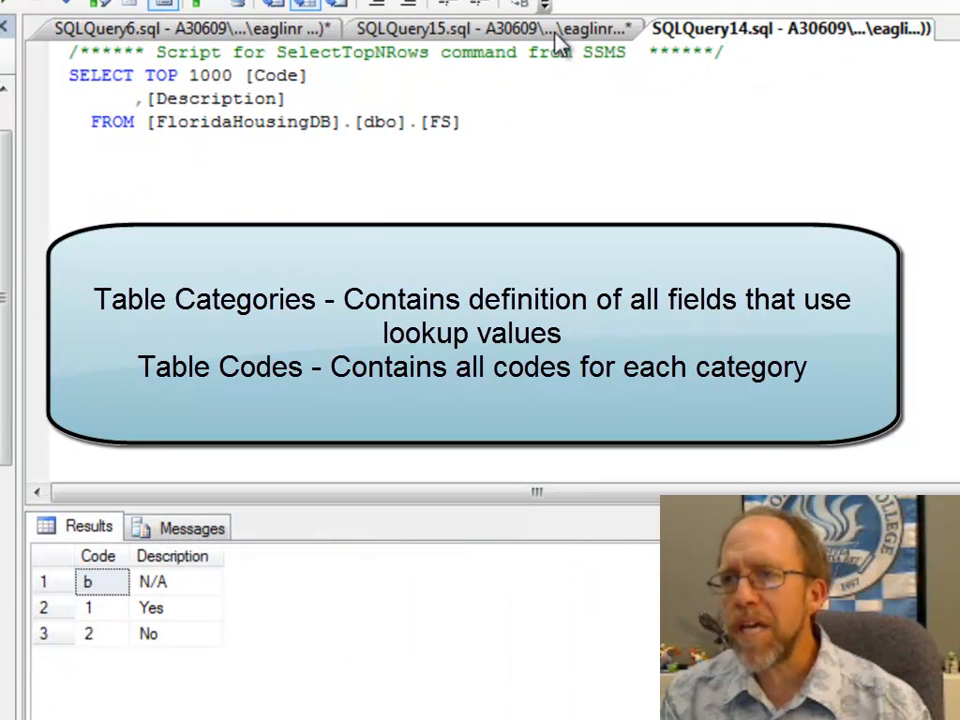
Display the Categories table contents listing ACR, FS, REGION and TYPE
{"action": "left_click", "coordinate": [490, 28]}
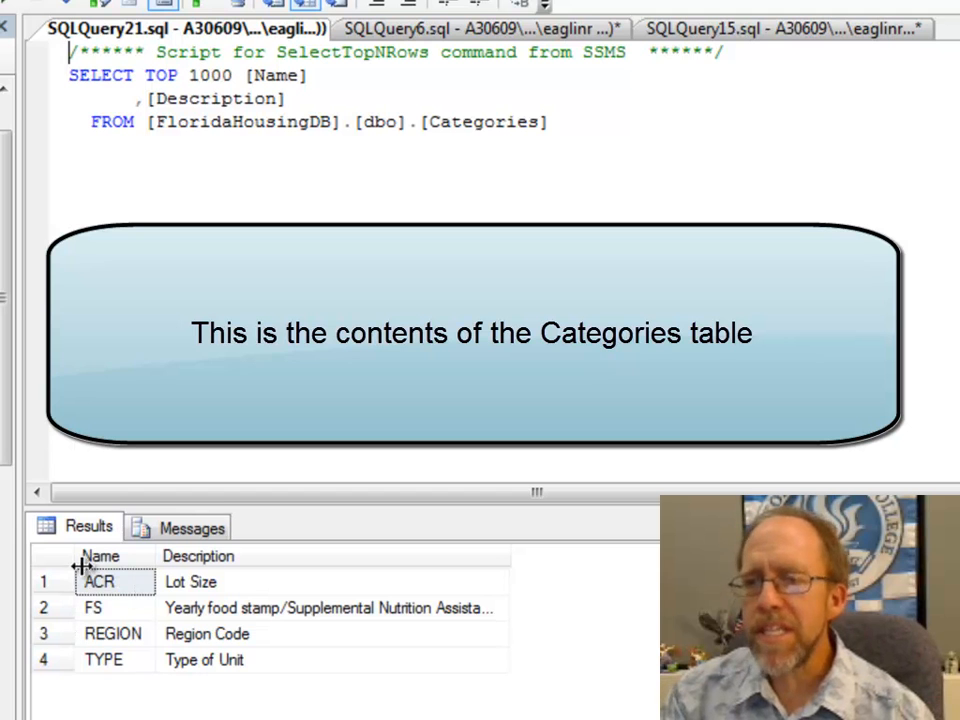
{"action": "mouse_move", "coordinate": [196, 570]}
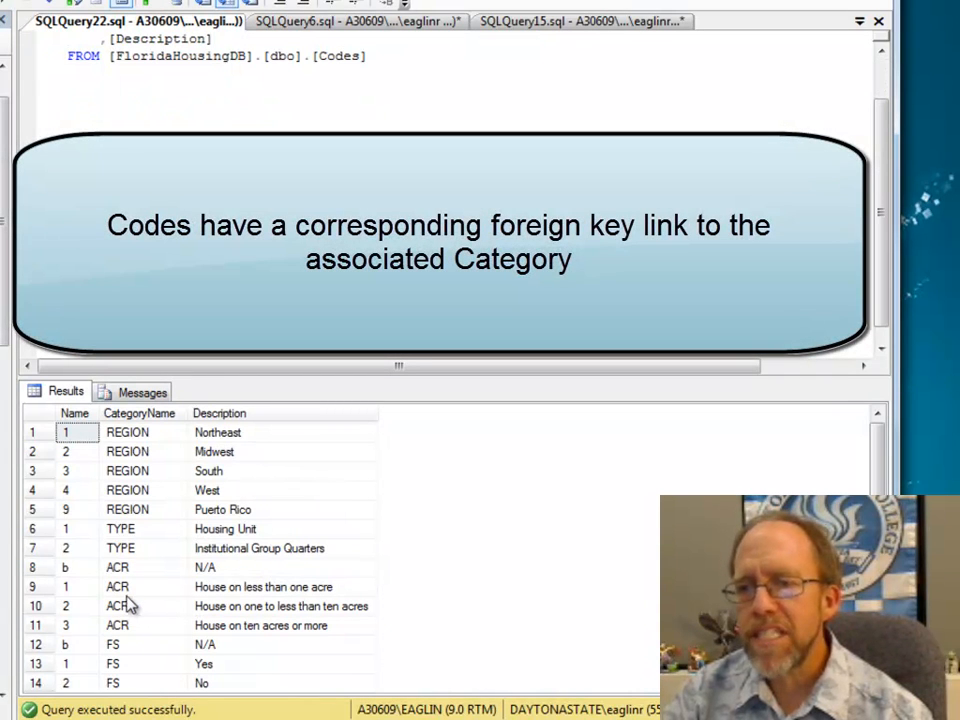
{"action": "mouse_move", "coordinate": [182, 592]}
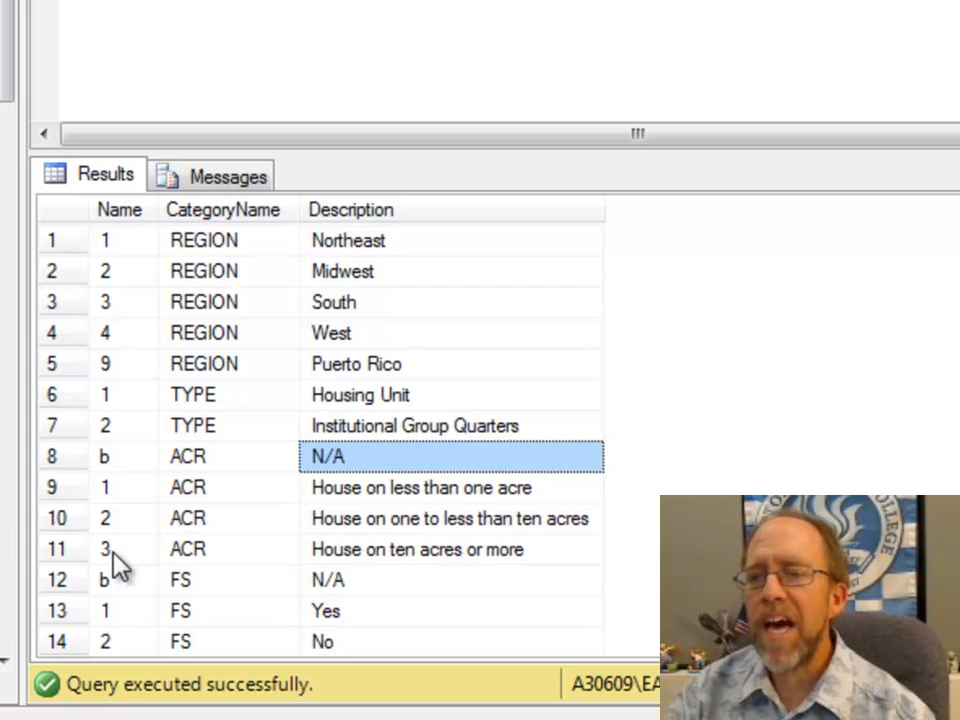
Join Codes with Categories where Codes.CategoryName = Categories.Name and run it
{"action": "left_click", "coordinate": [230, 548]}
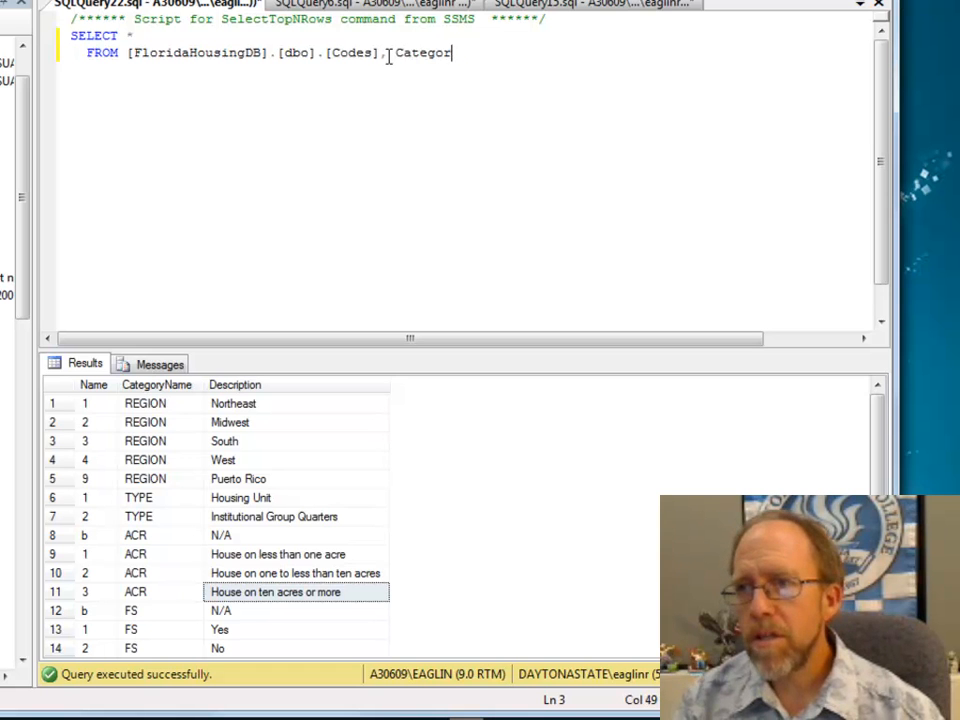
{"action": "key", "text": "Backspace"}
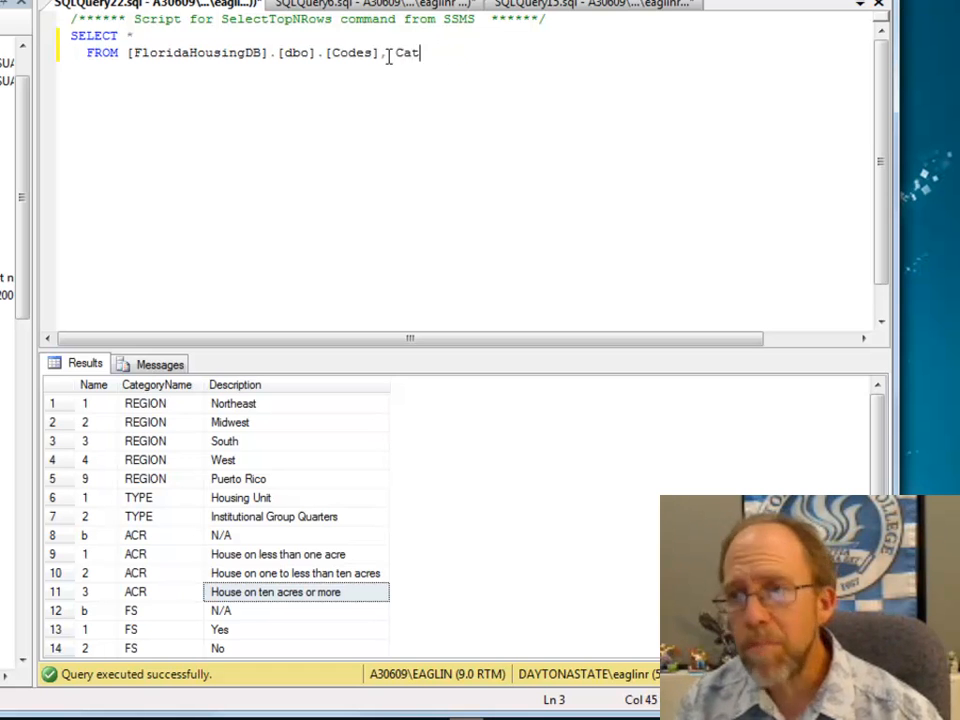
{"action": "type", "text": "eg"}
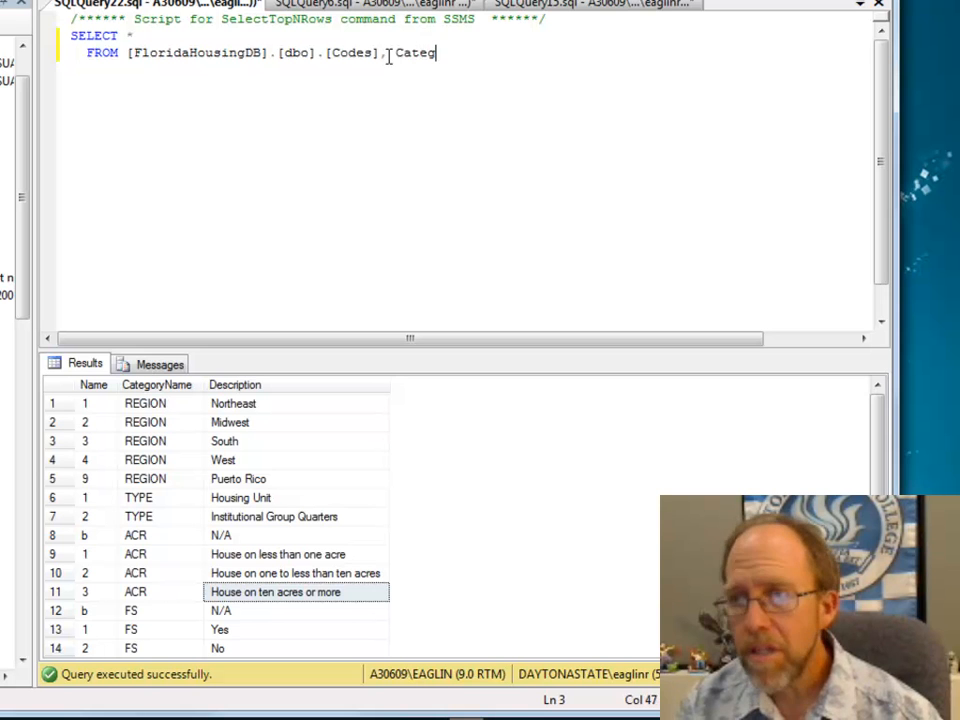
{"action": "type", "text": "ories"}
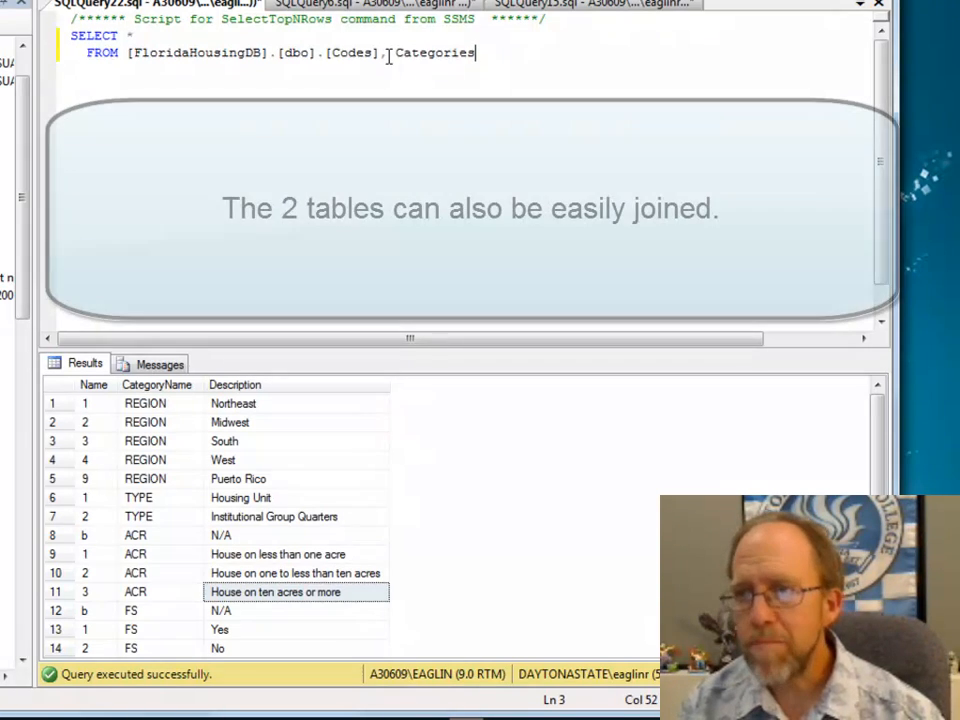
{"action": "type", "text": "WHERE"}
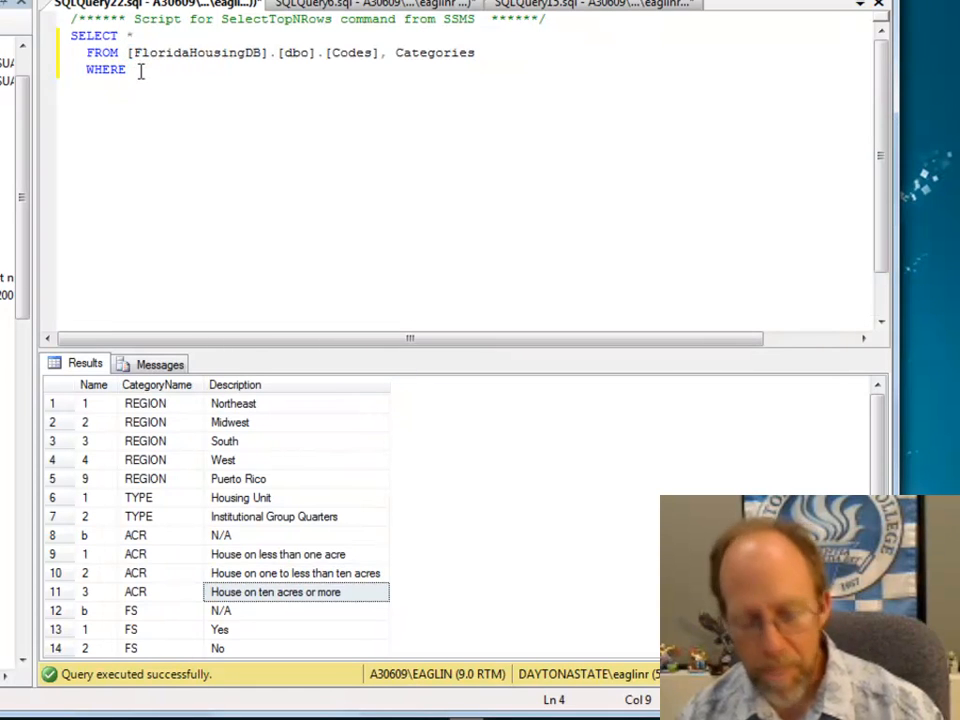
{"action": "type", "text": "[FloridaHousingDB].[dbo].[Codes], Categories"}
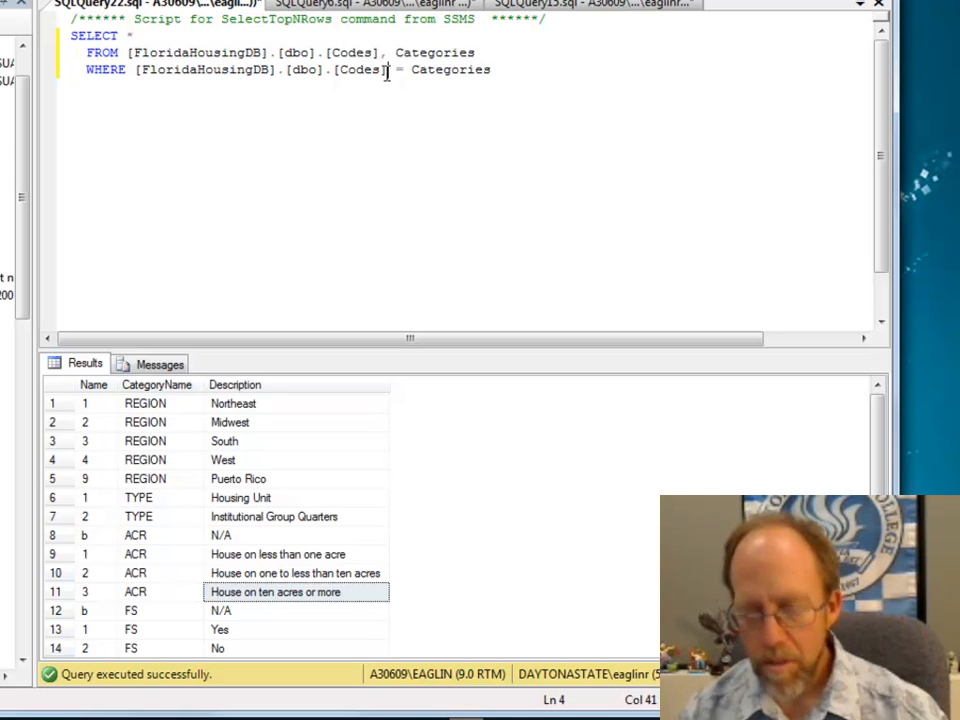
{"action": "type", "text": ".CategoryName"}
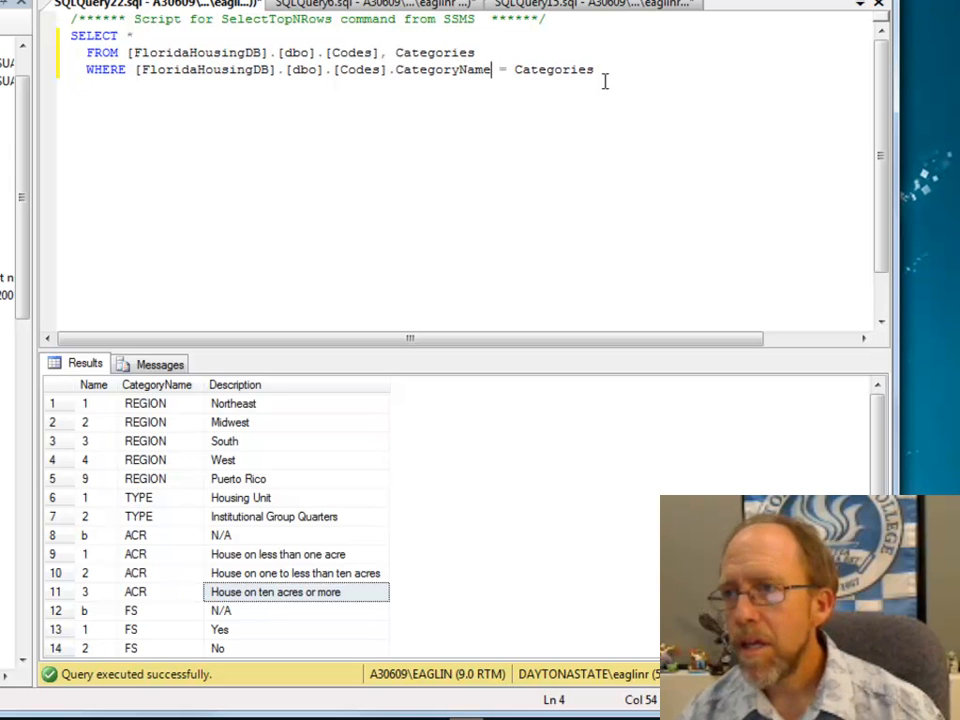
{"action": "type", "text": "Name"}
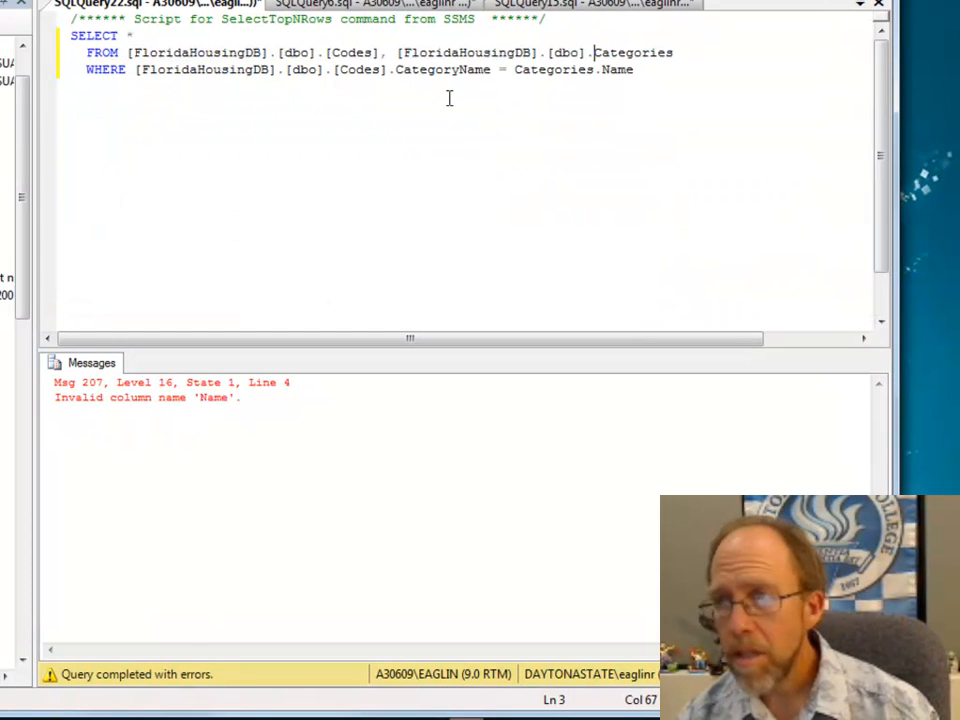
{"action": "type", "text": "[FloridaHousingDB].[dbo]."}
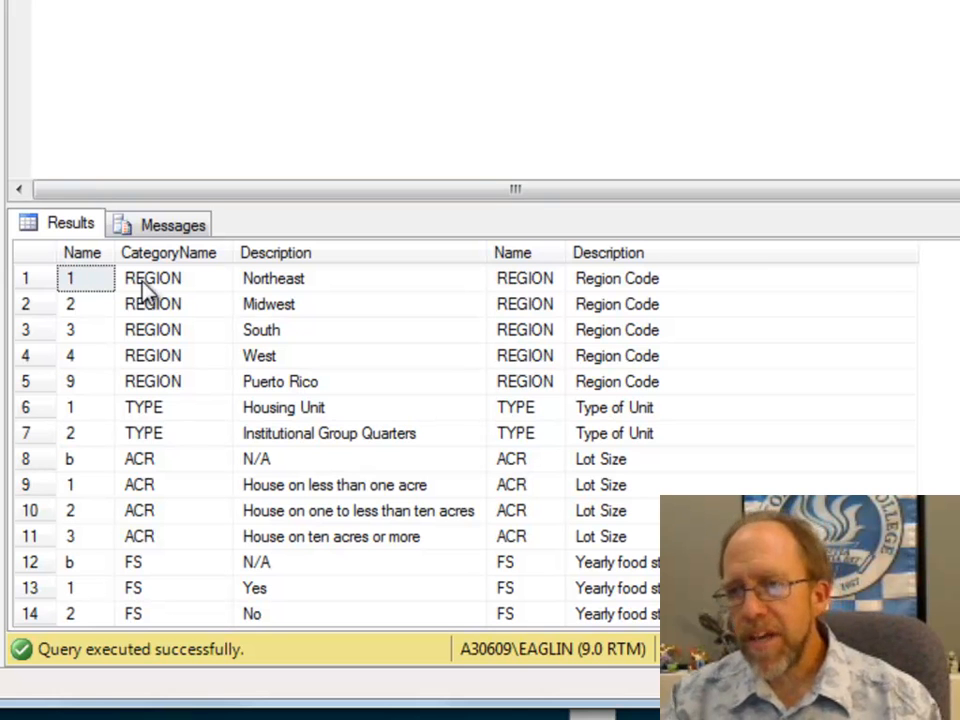
{"action": "mouse_move", "coordinate": [176, 300]}
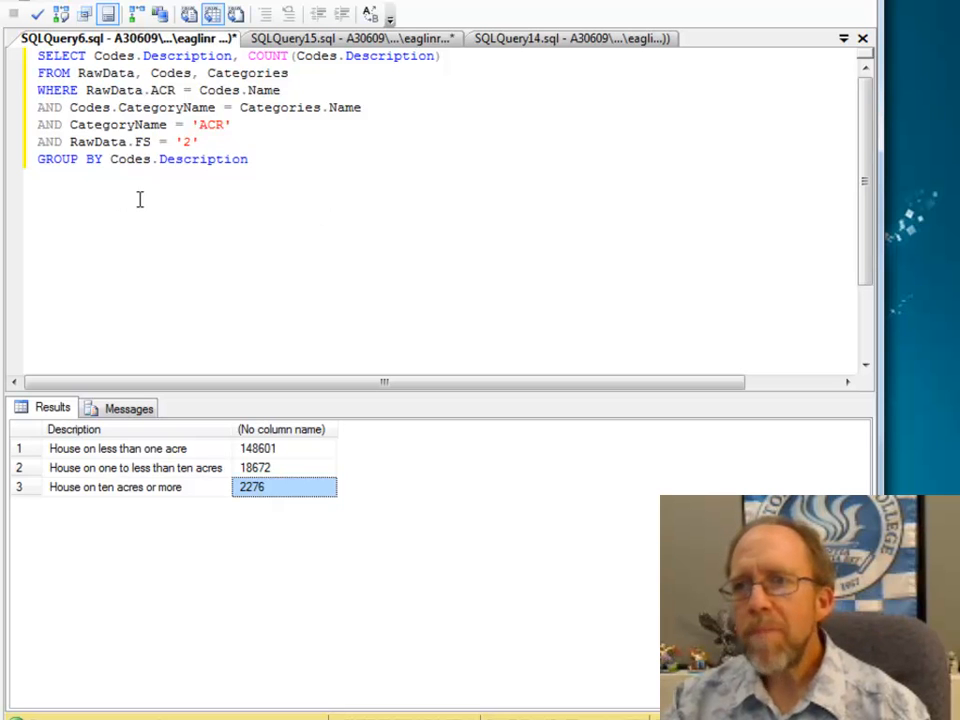
In the grouped Codes/Categories acreage query, change RawData.FS = '2' to '1'
{"action": "double_click", "coordinate": [178, 160]}
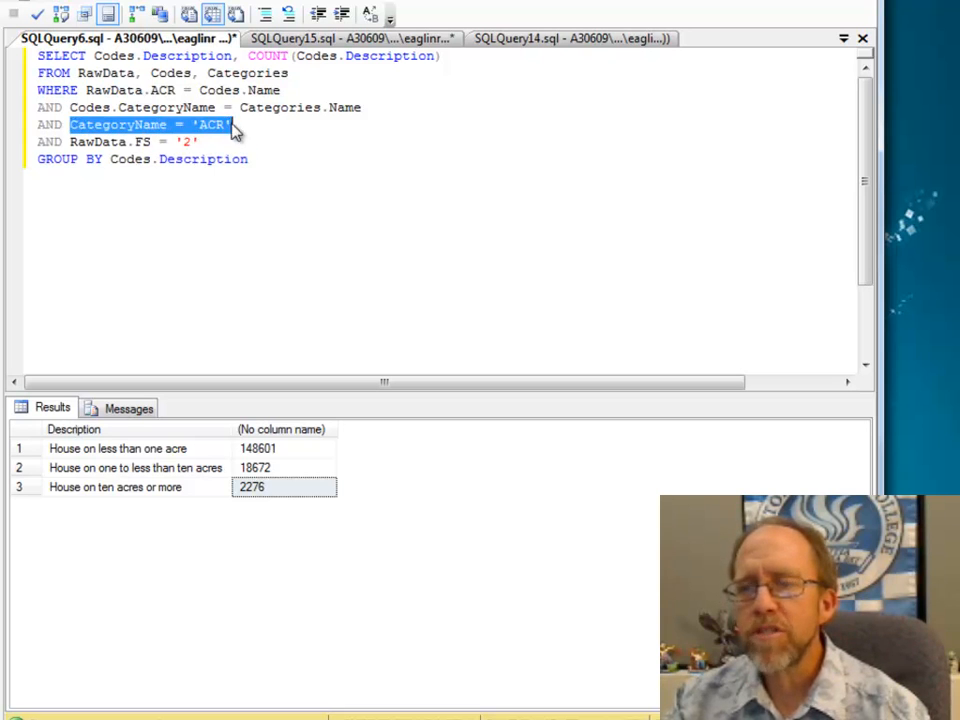
{"action": "mouse_move", "coordinate": [262, 228]}
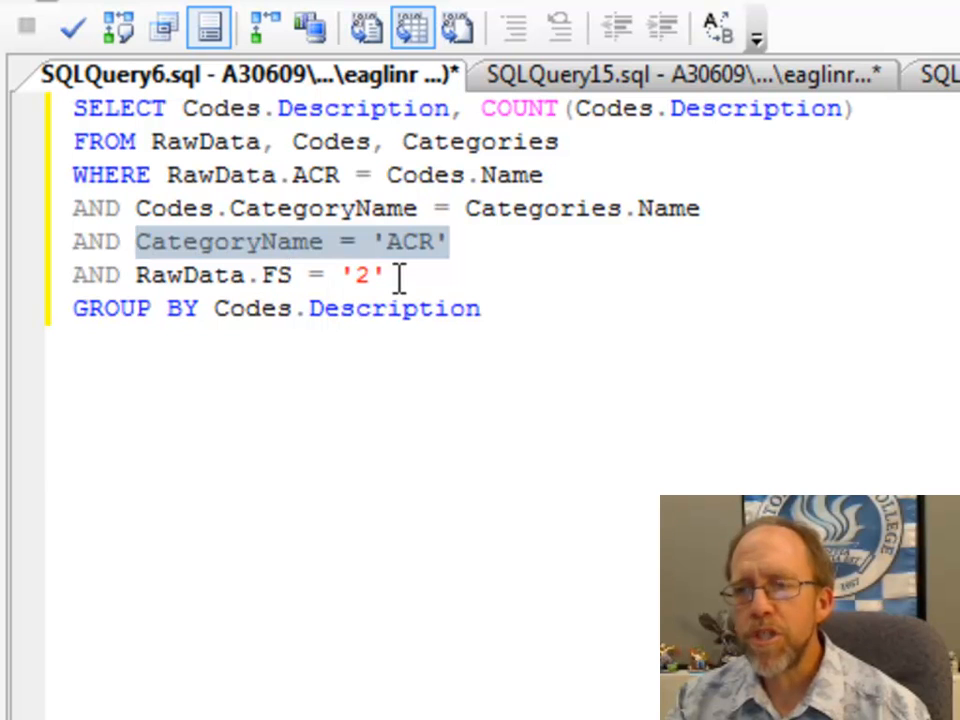
{"action": "key", "text": "Backspace"}
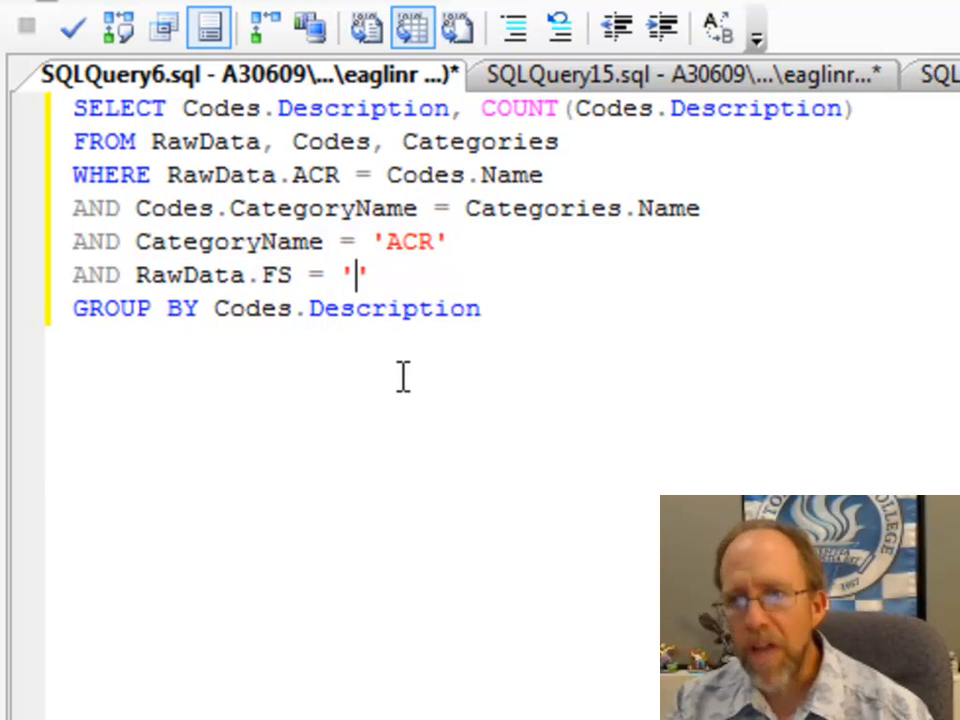
{"action": "type", "text": "1"}
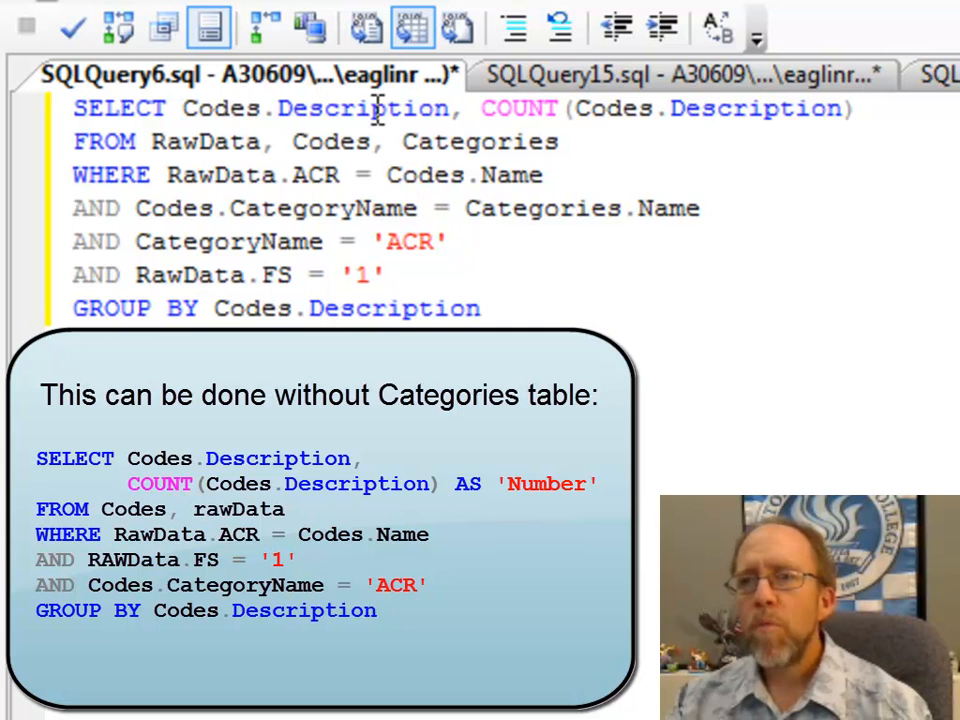
{"action": "mouse_move", "coordinate": [648, 110]}
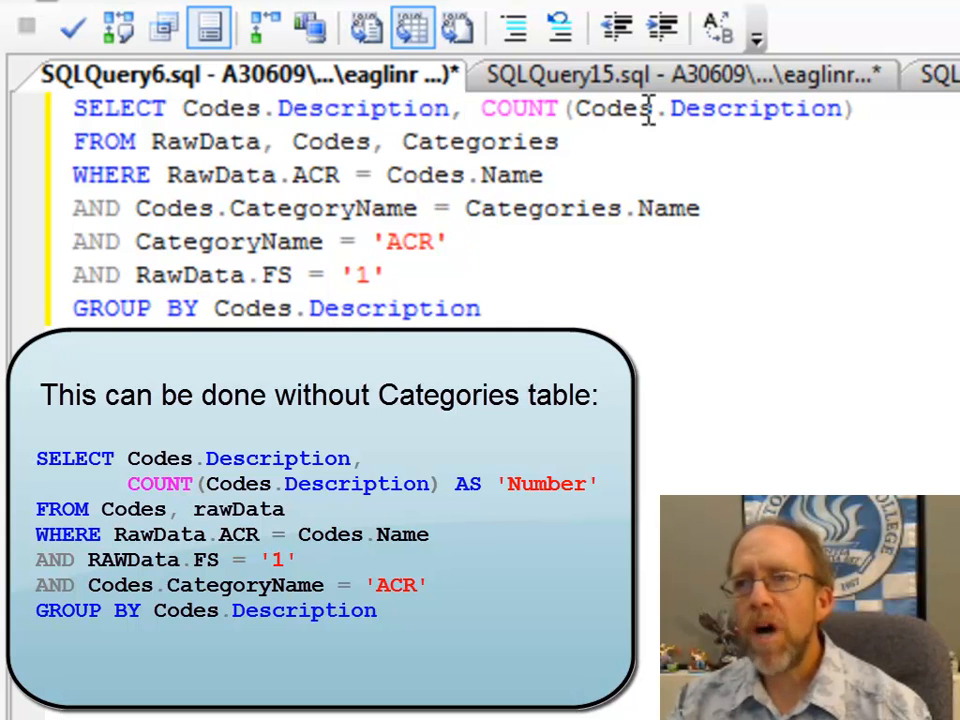